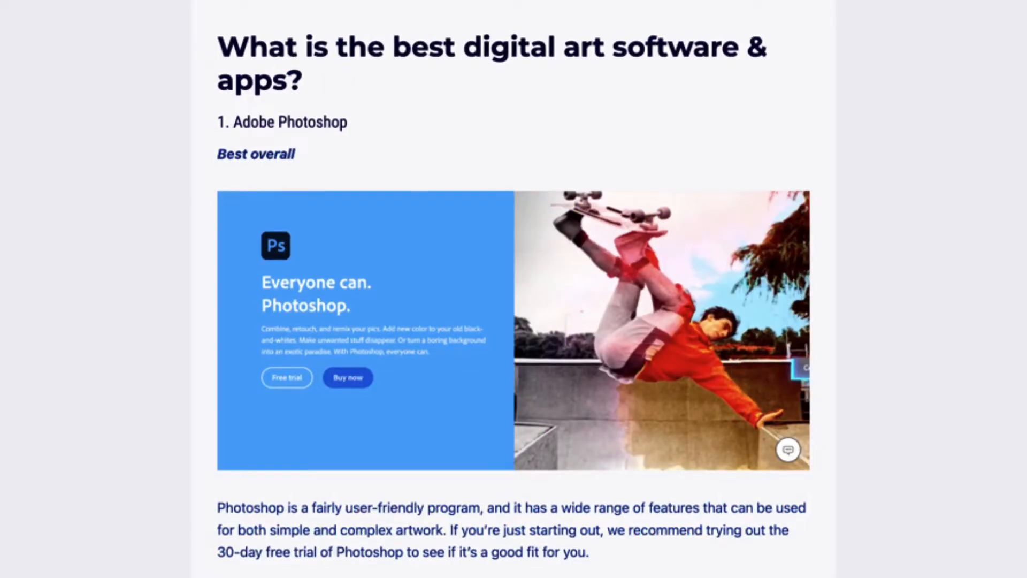
- Scroll down through the sample digital art software article
scroll("down", 3)
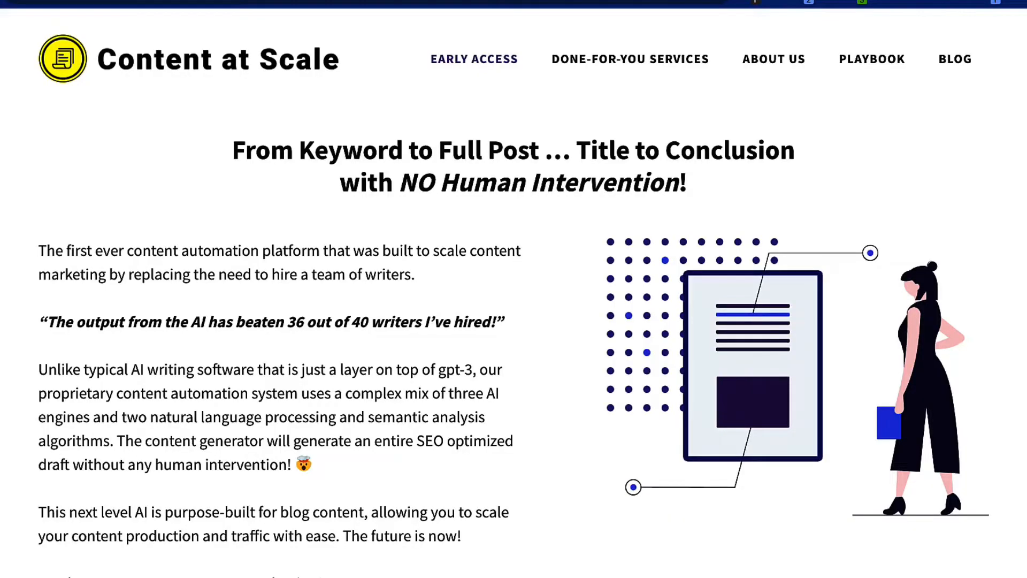
- Highlight the 'NO Human Intervention' headline phrase on the homepage
double_click(537, 182)
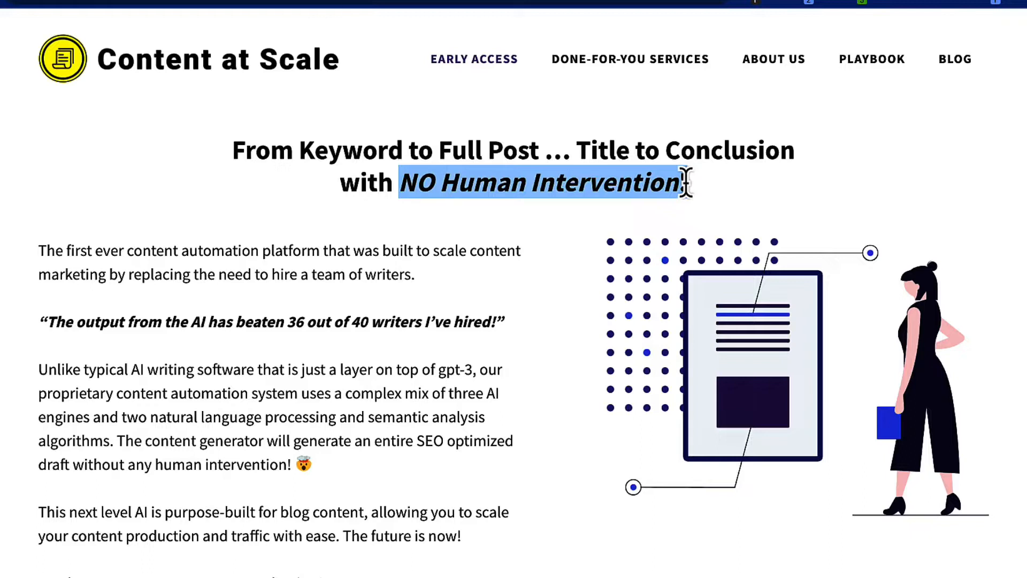
left_click(540, 182)
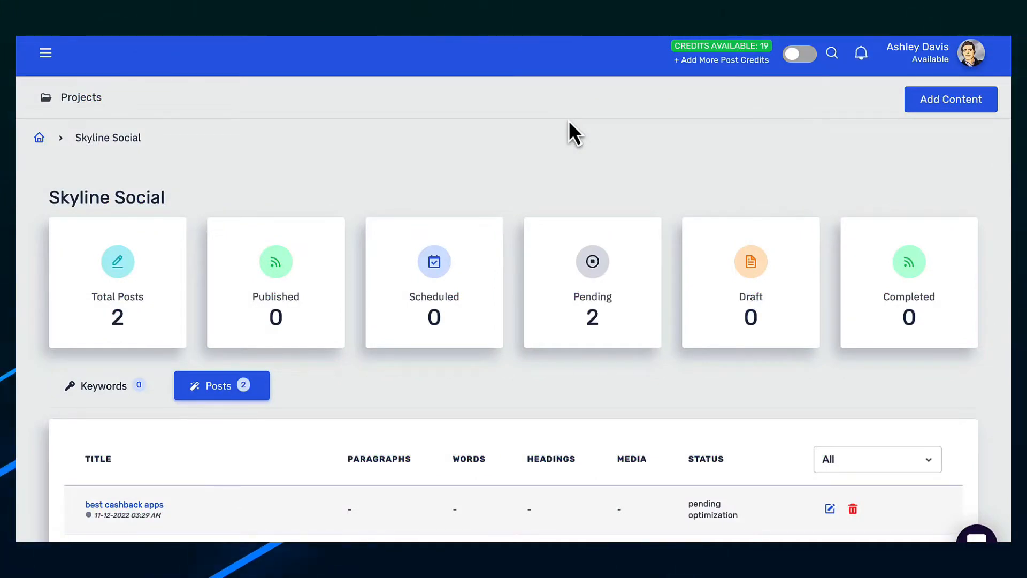
mouse_move(765, 155)
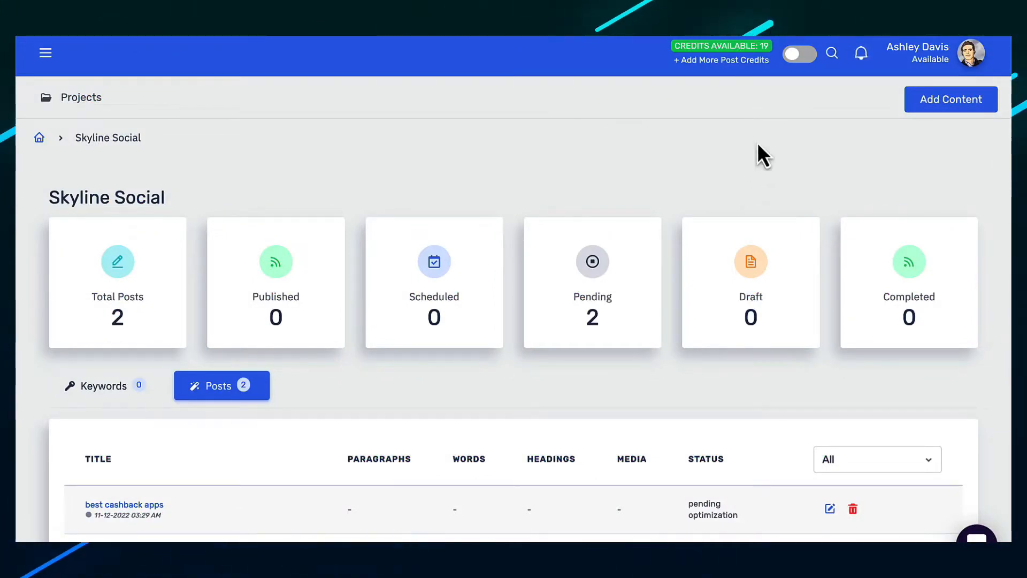
mouse_move(950, 100)
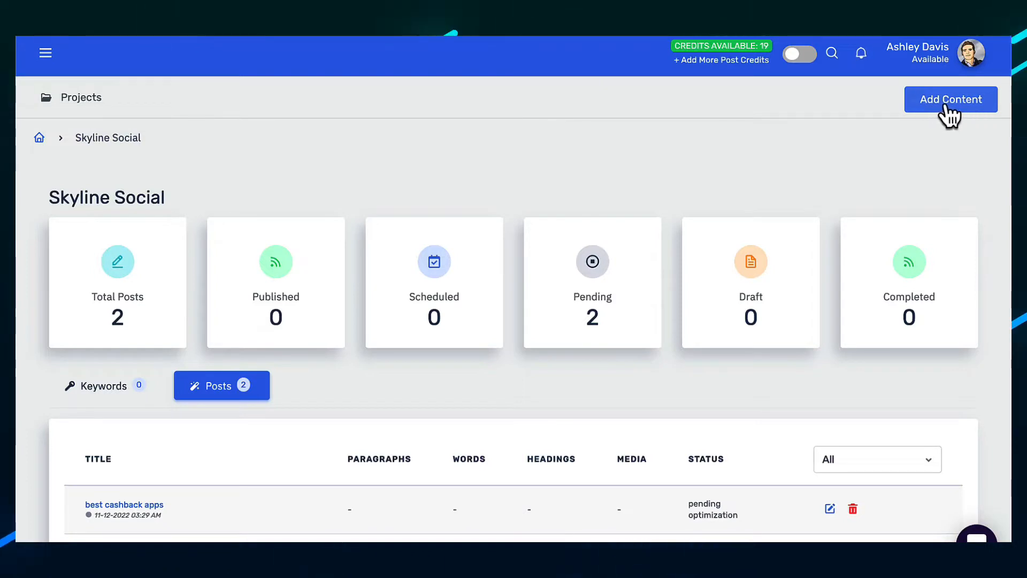
- Create a new post from the target keyword 'best drag and drop website builders'
left_click(950, 98)
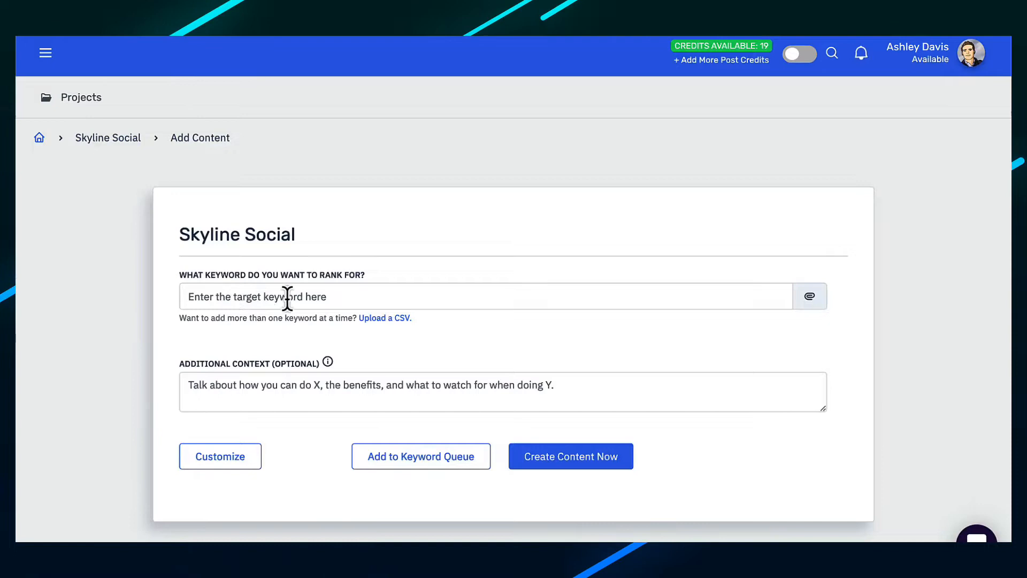
mouse_move(295, 297)
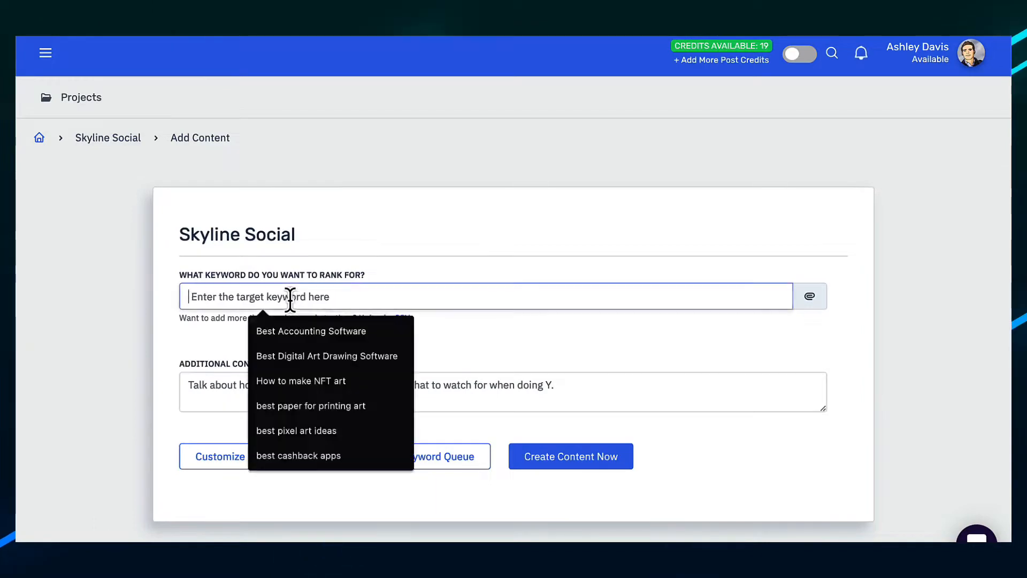
type("best drag and drop website builders")
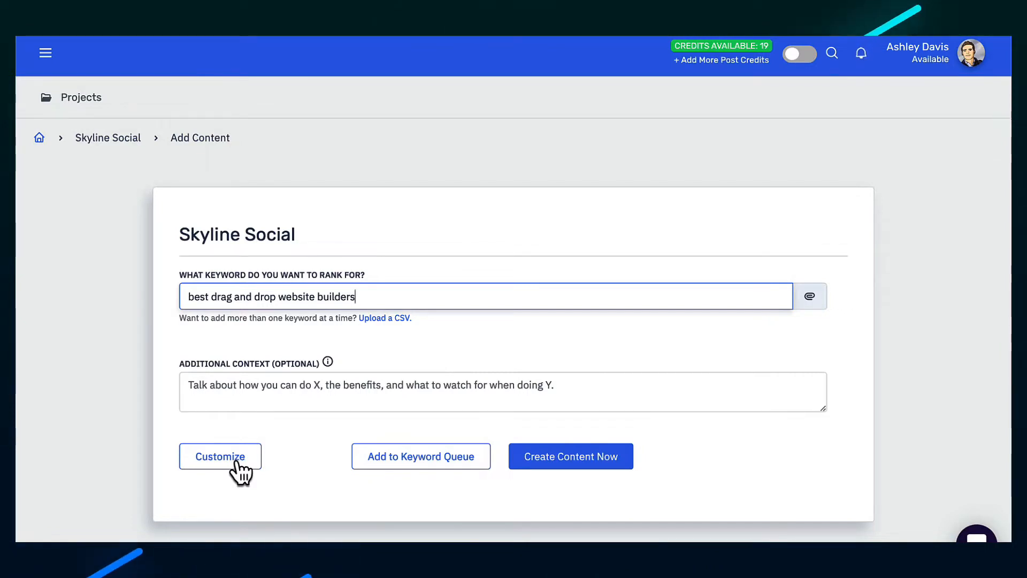
mouse_move(332, 385)
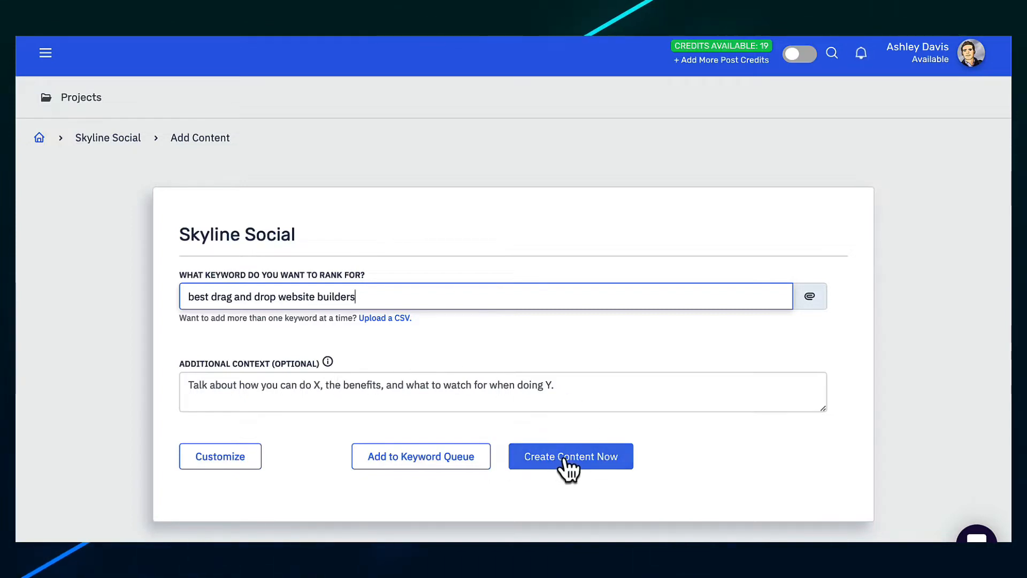
left_click(569, 456)
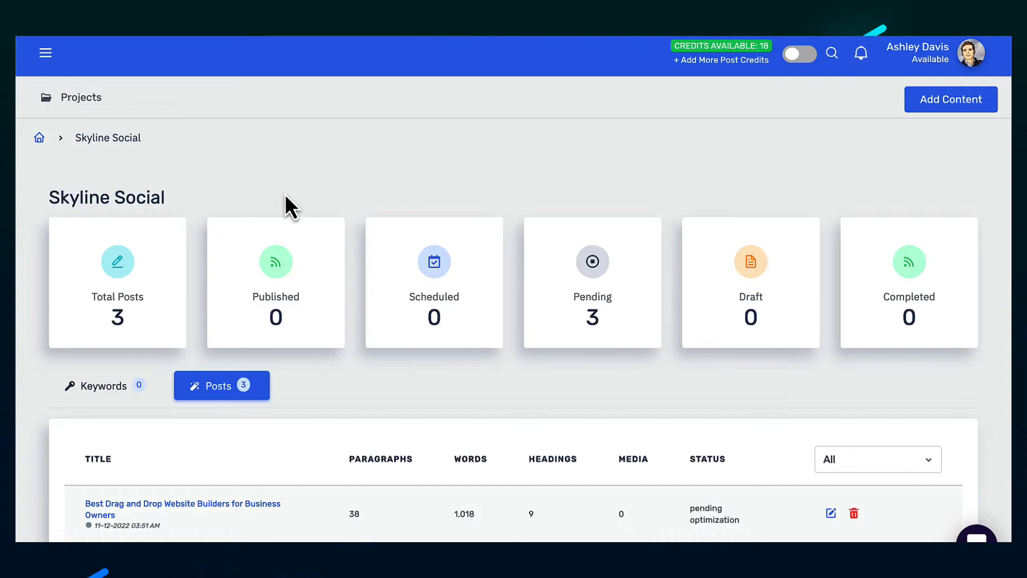
scroll("down", 3)
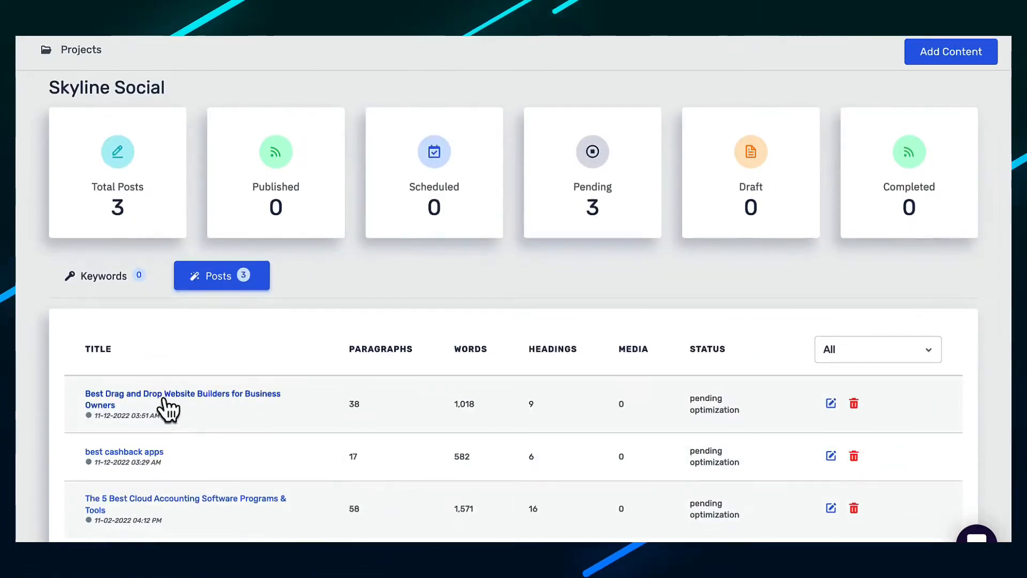
left_click(181, 392)
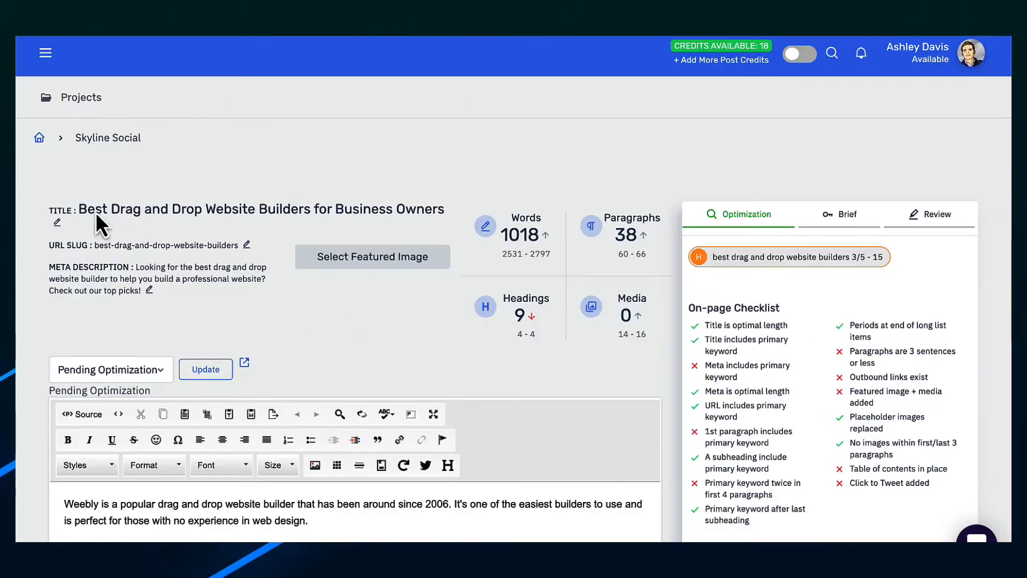
mouse_move(153, 255)
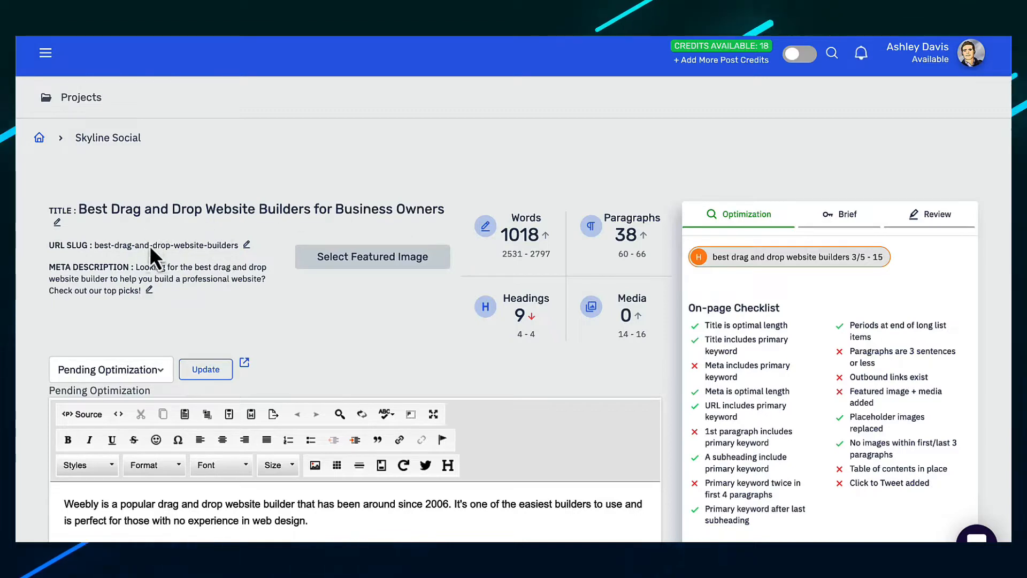
mouse_move(165, 287)
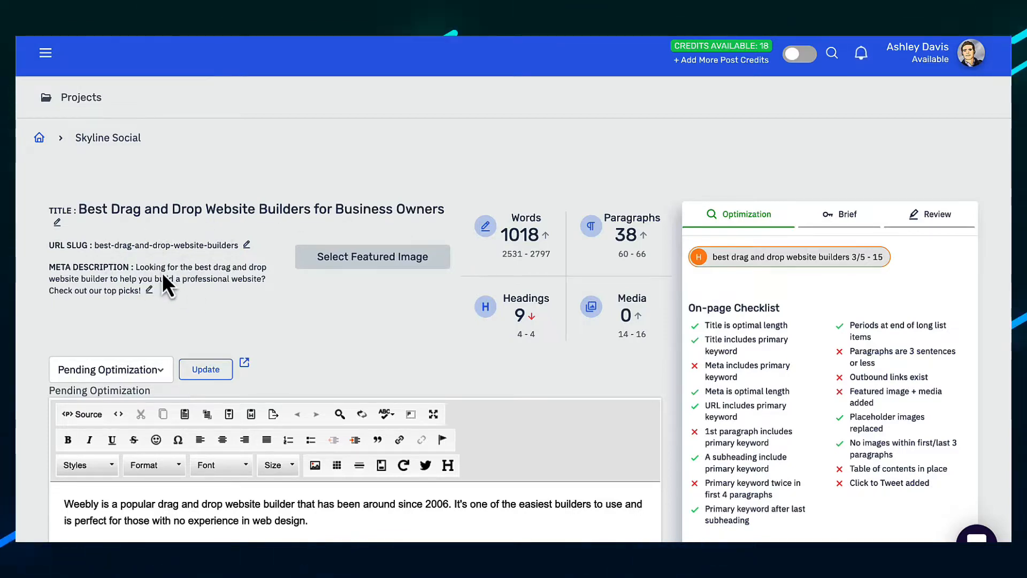
scroll("down", 3)
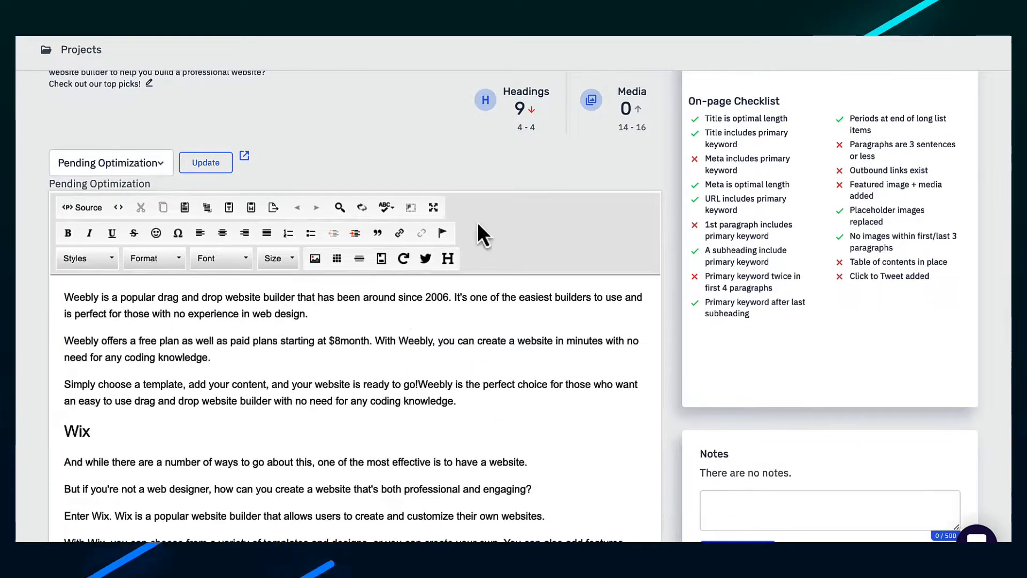
scroll("down", 3)
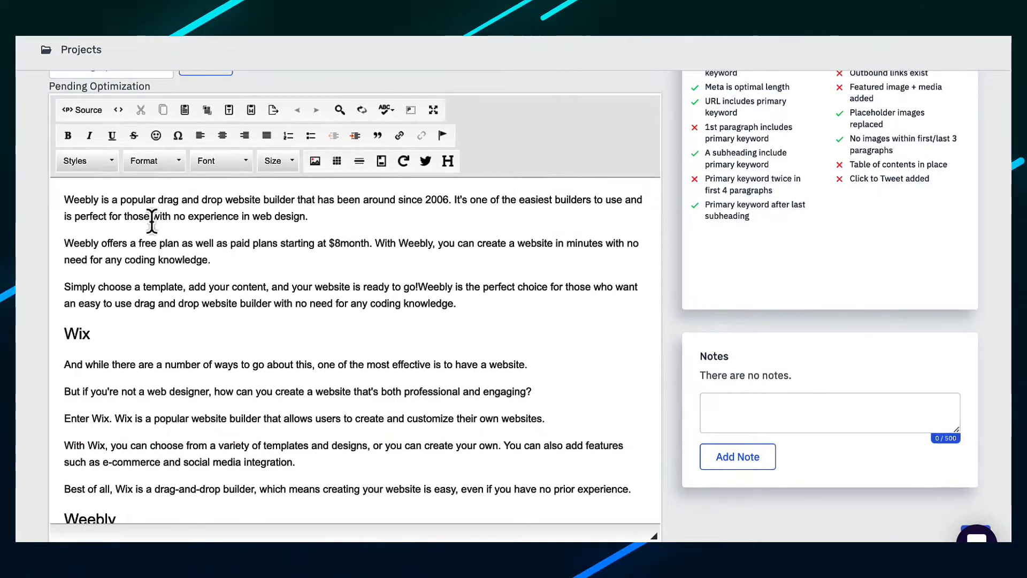
scroll("down", 3)
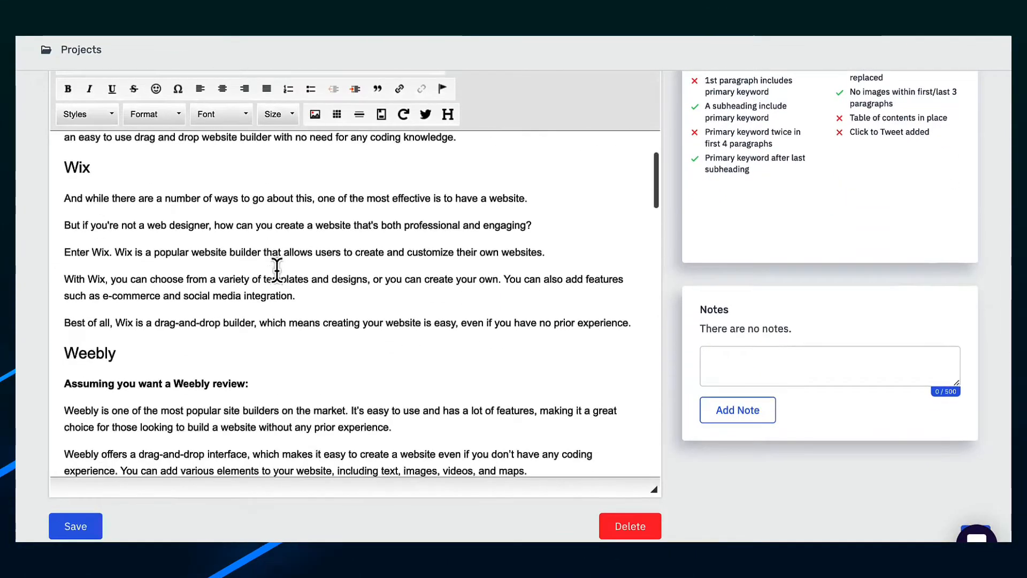
scroll("down", 3)
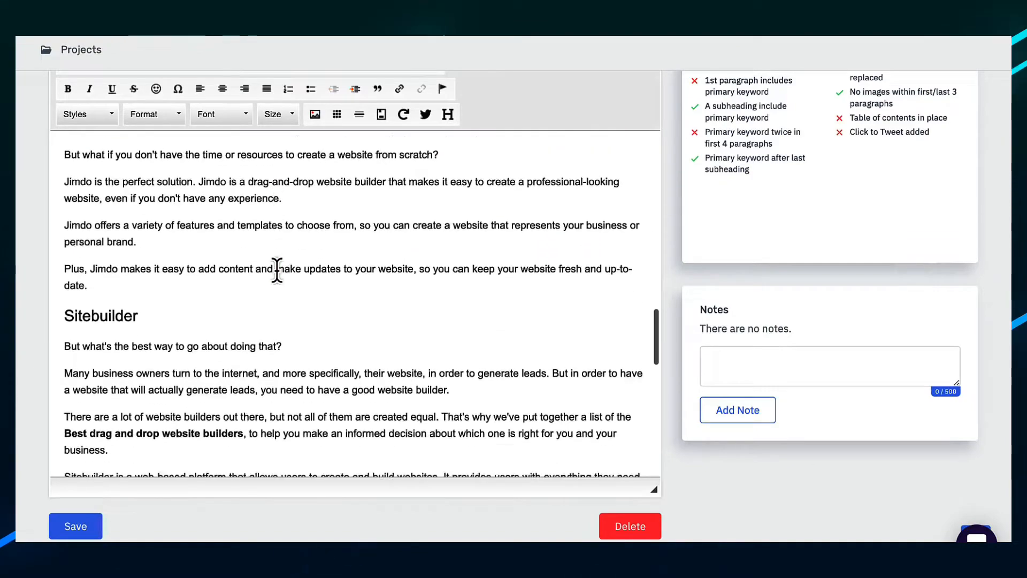
scroll("down", 3)
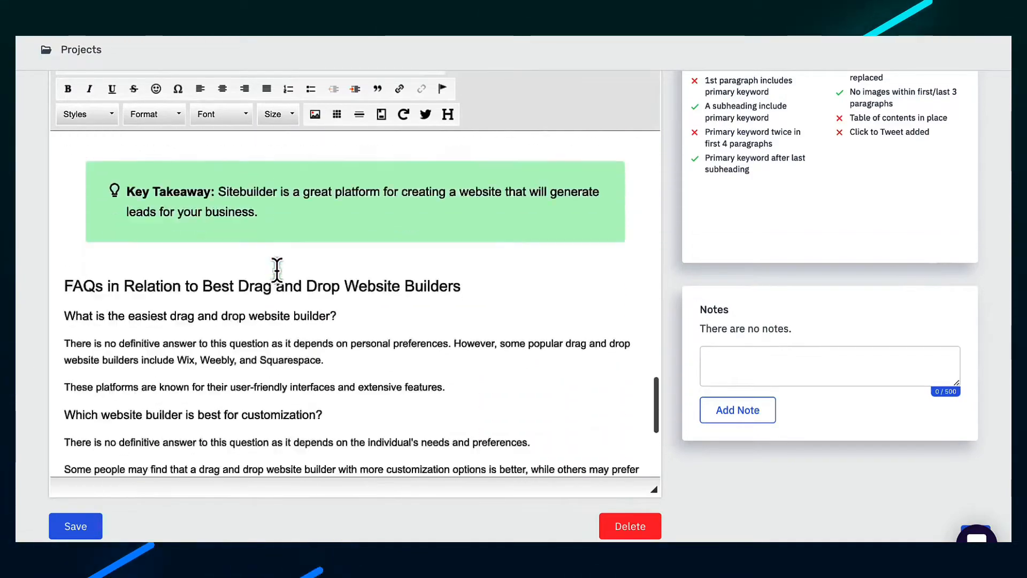
scroll("down", 3)
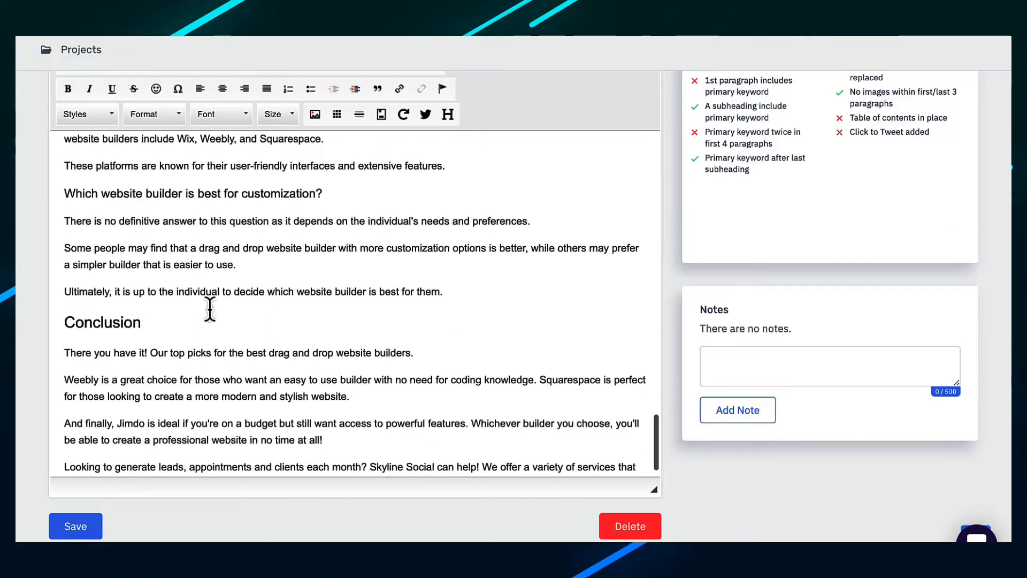
scroll("down", 3)
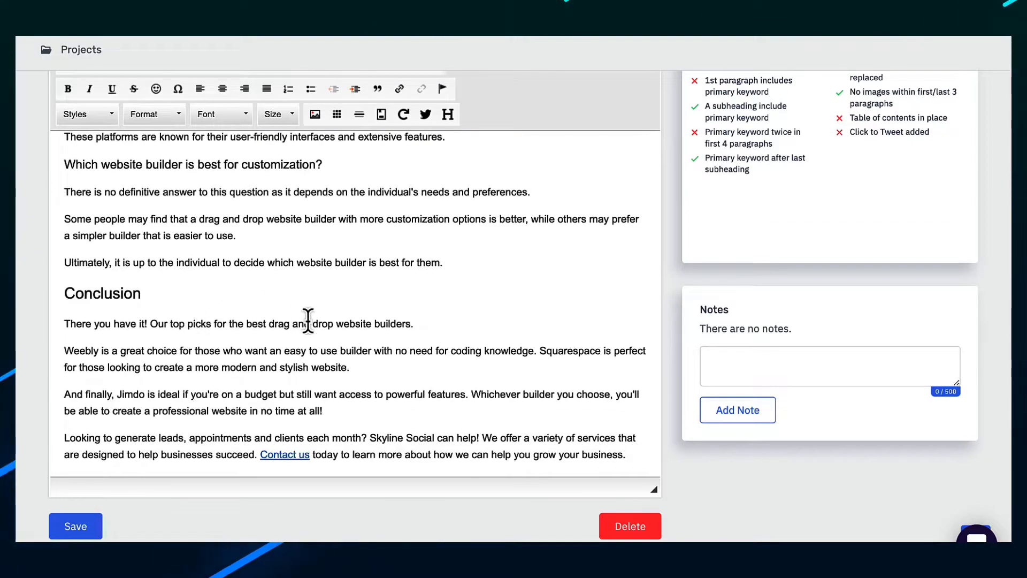
scroll("up", 3)
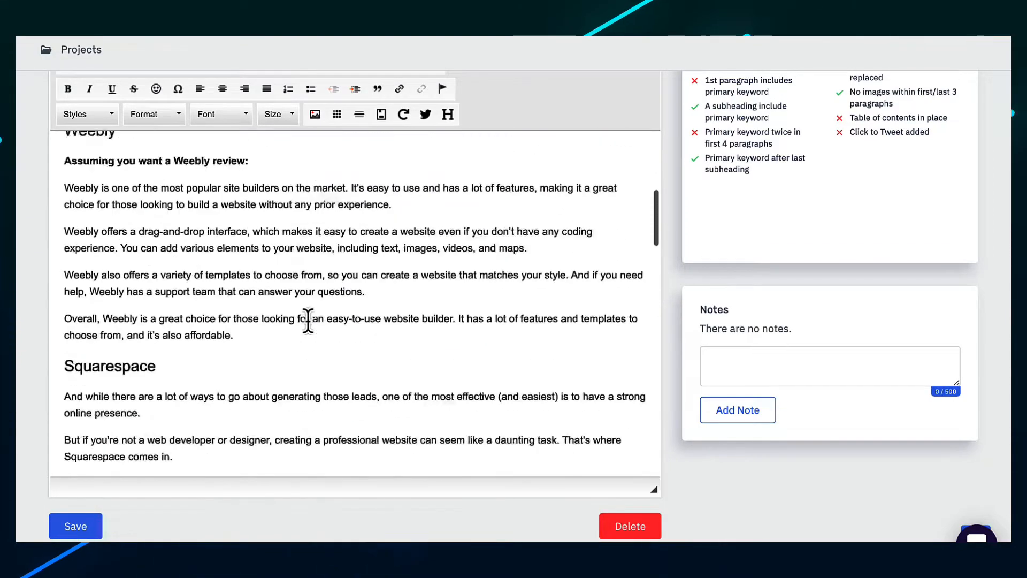
scroll("up", 3)
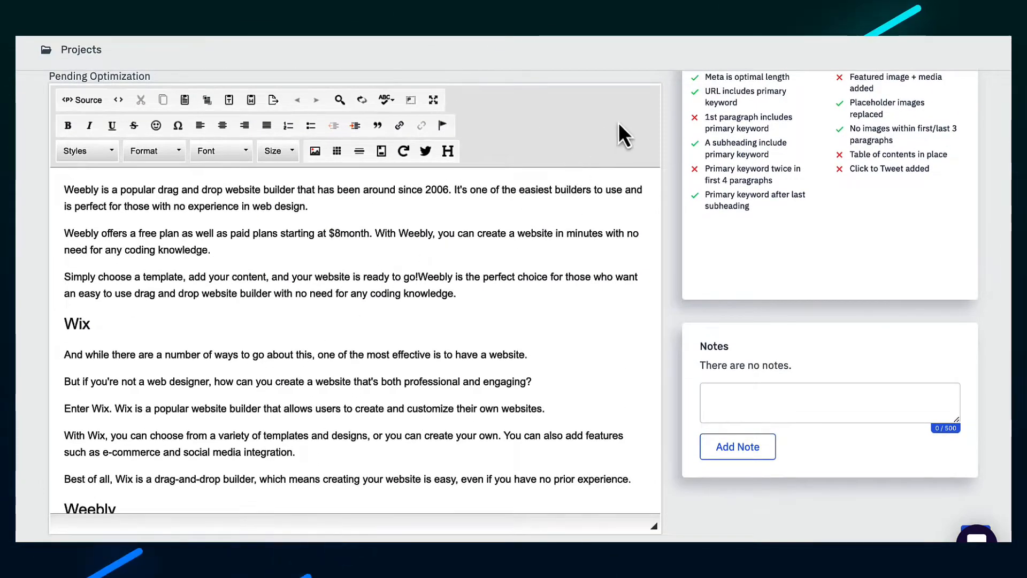
scroll("down", 3)
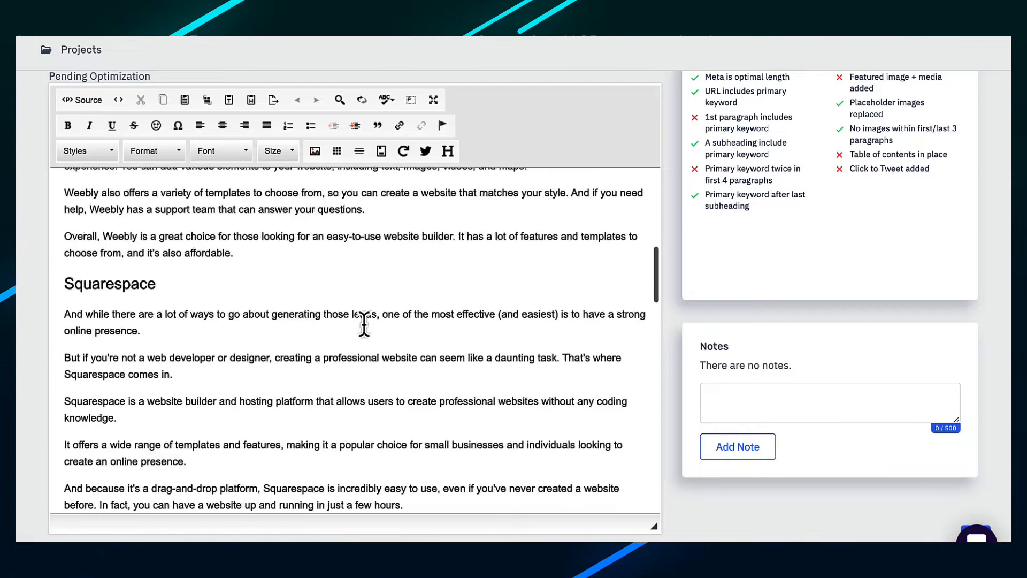
scroll("down", 3)
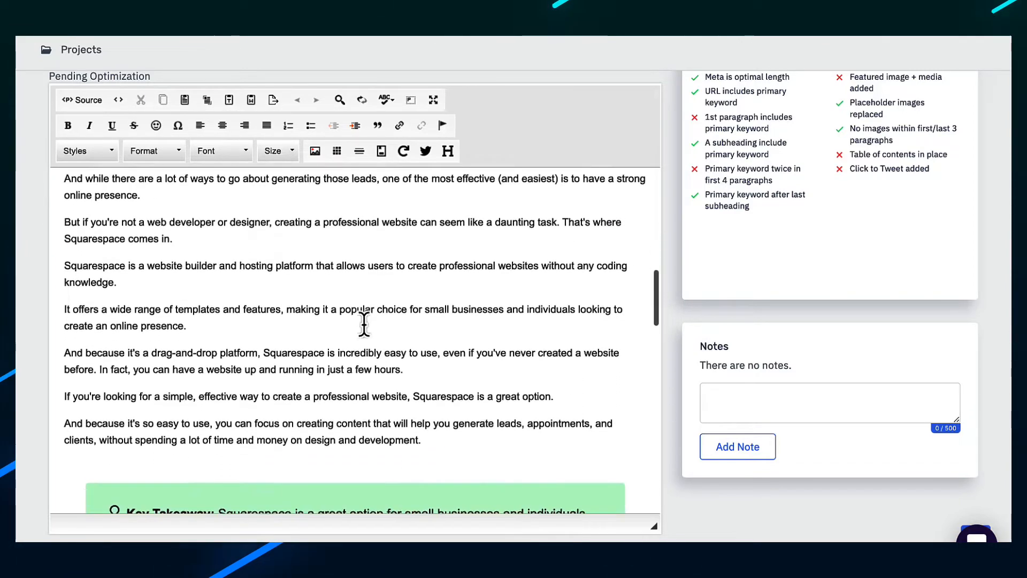
scroll("down", 3)
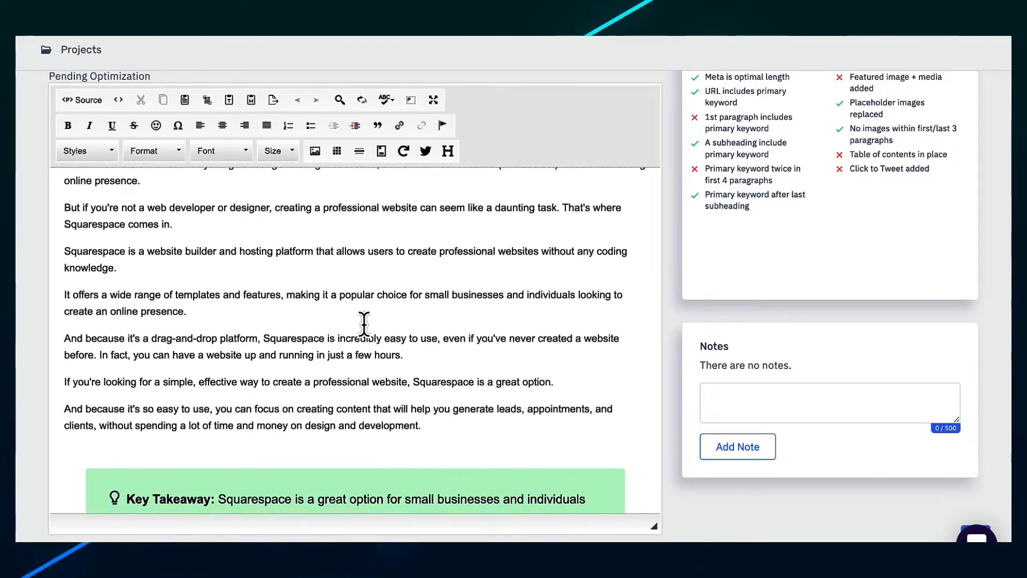
scroll("down", 3)
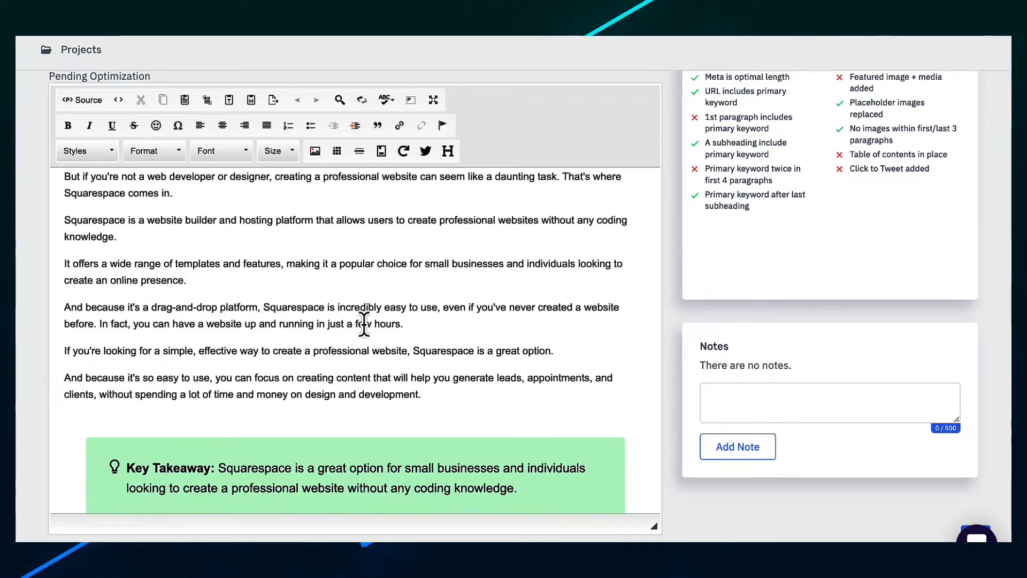
scroll("down", 3)
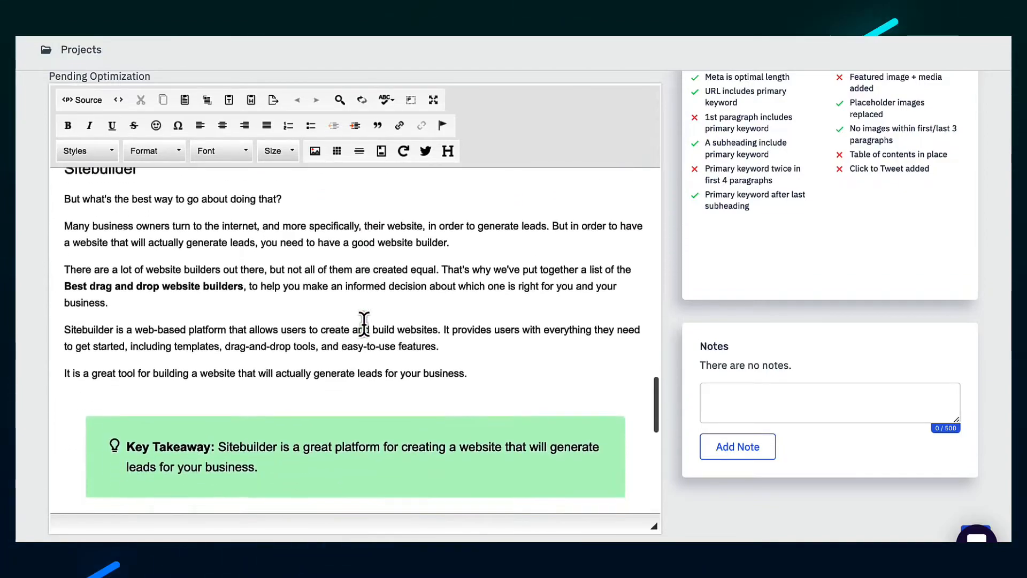
scroll("down", 3)
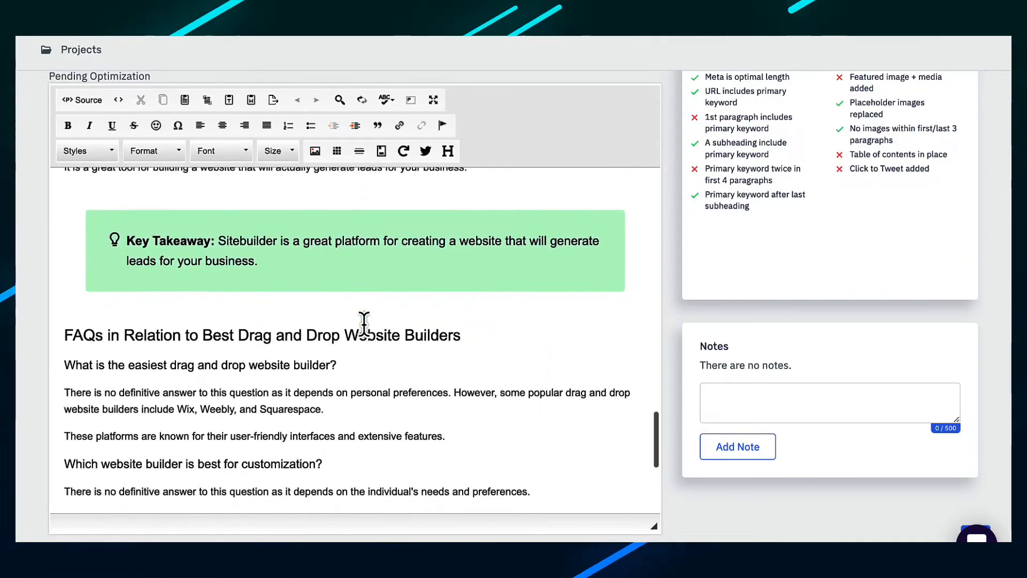
scroll("up", 3)
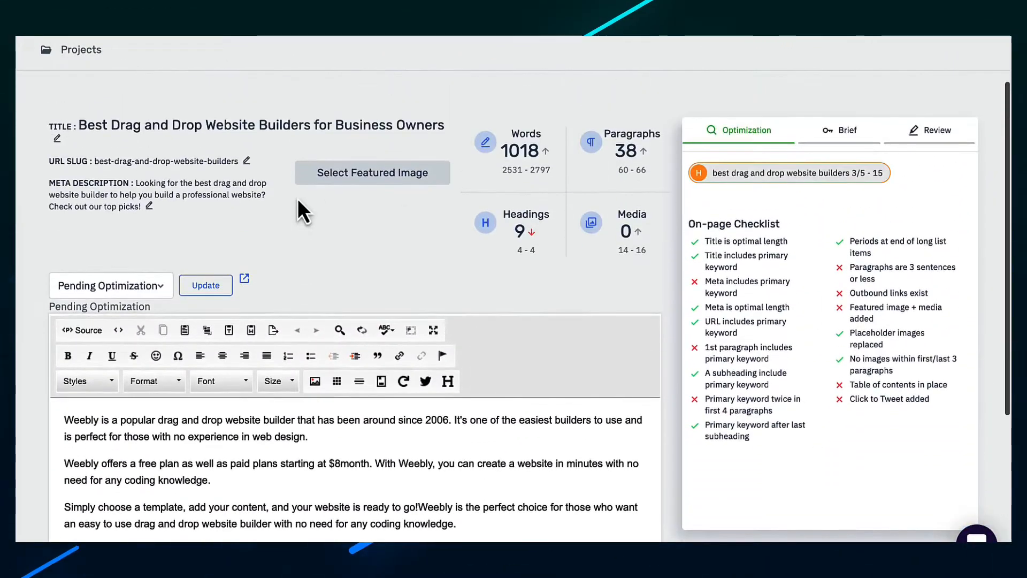
mouse_move(86, 138)
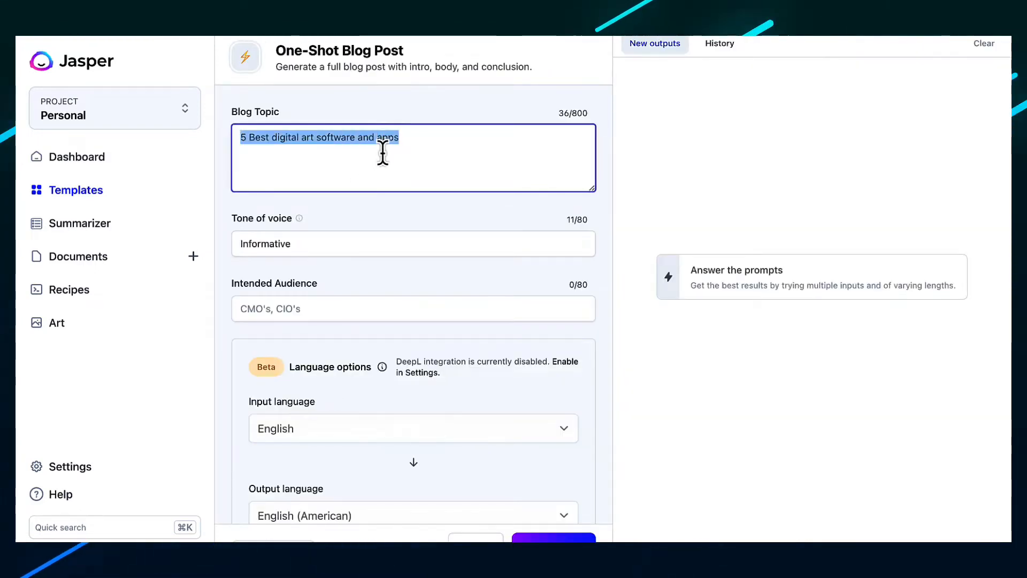
- Generate a blog post on 'Best Drag and Drop Website Builders' and review the outputs
type("Best Drag and Drop Website Builders")
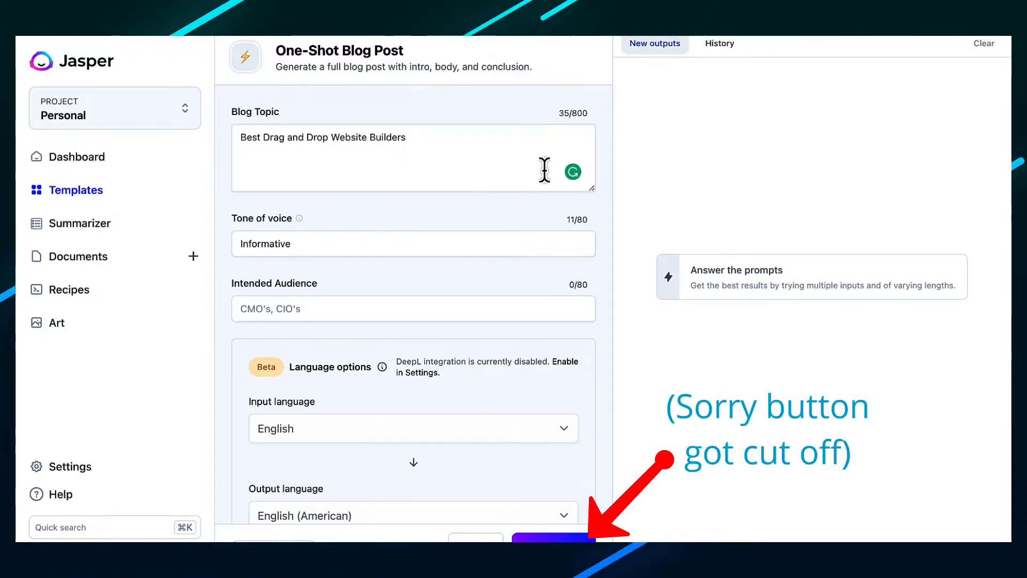
left_click(553, 538)
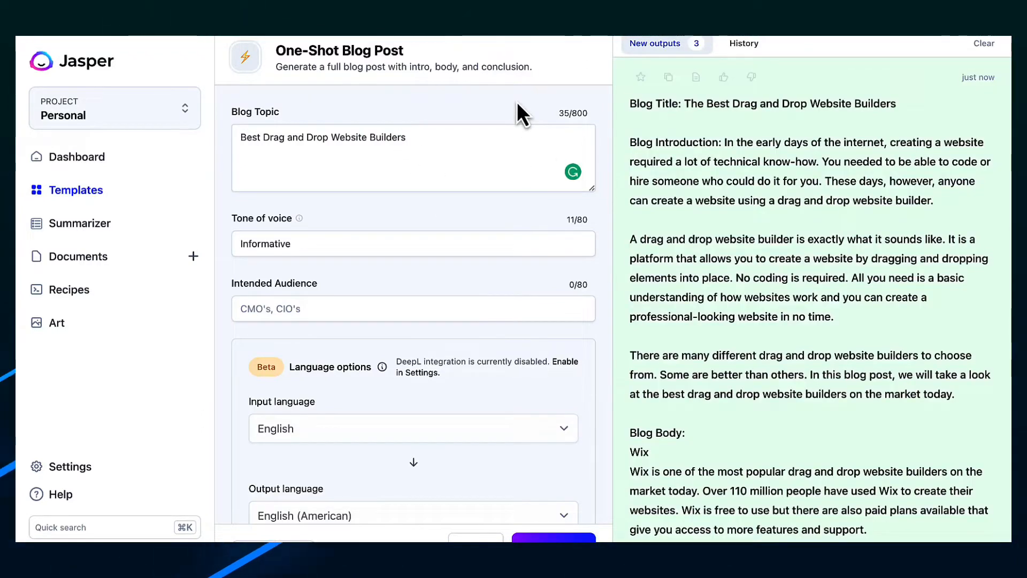
mouse_move(714, 139)
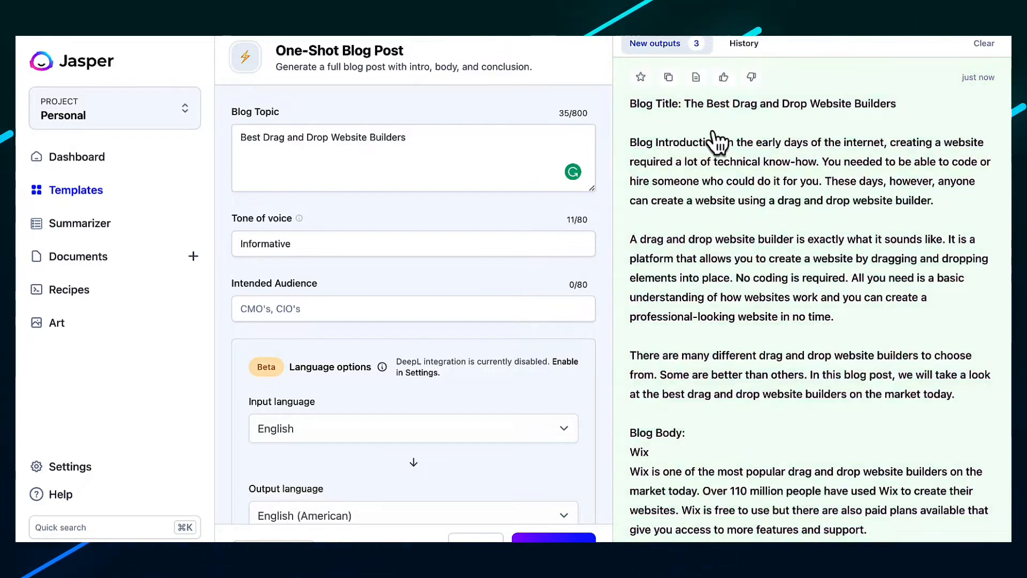
mouse_move(742, 211)
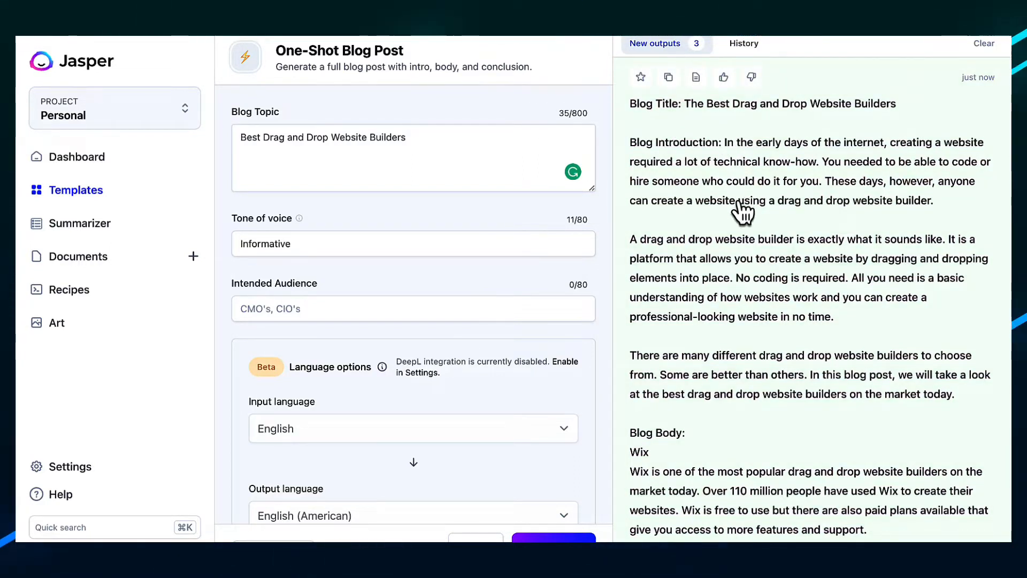
mouse_move(701, 135)
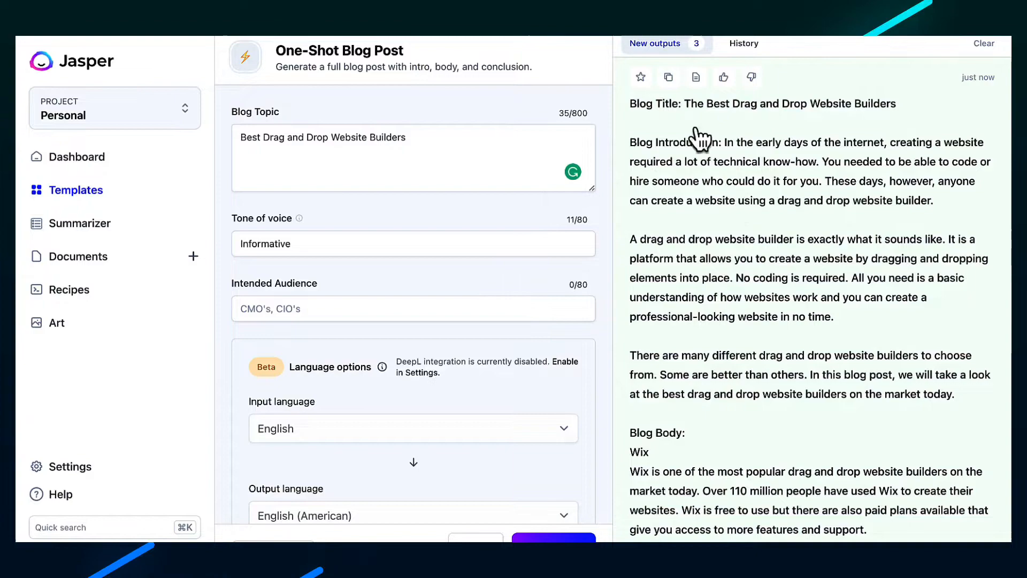
scroll("down", 3)
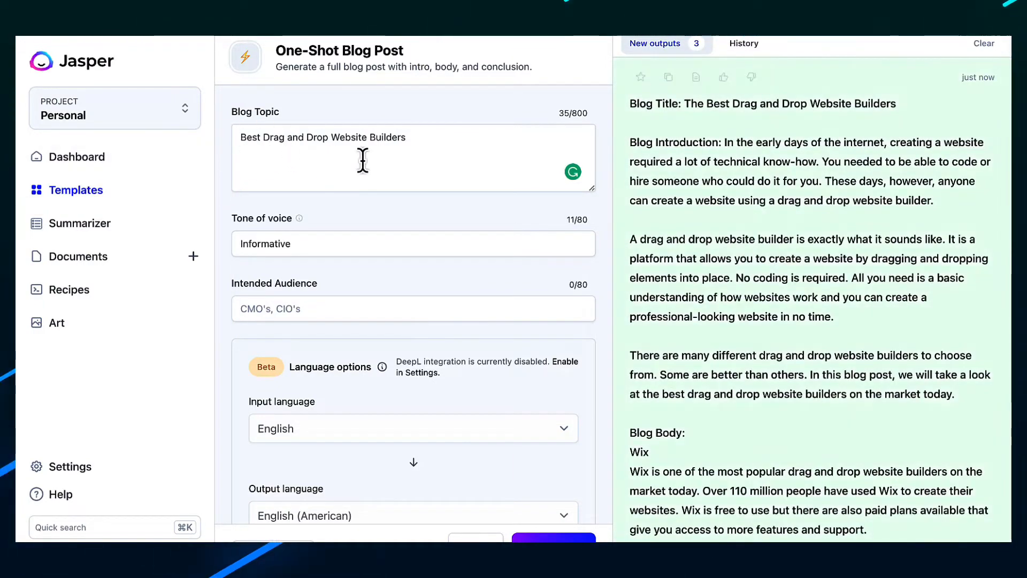
mouse_move(769, 262)
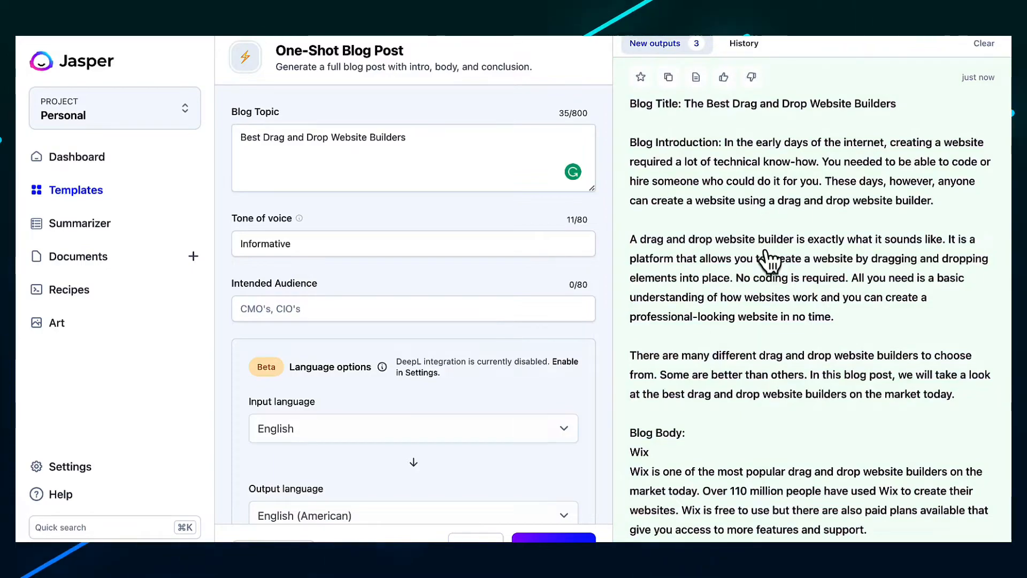
scroll("down", 3)
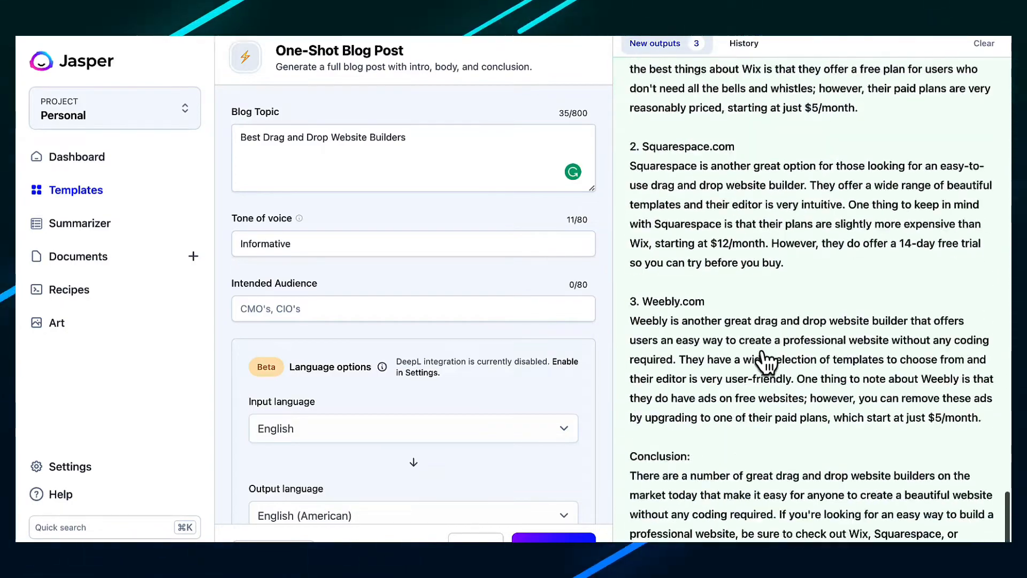
scroll("up", 3)
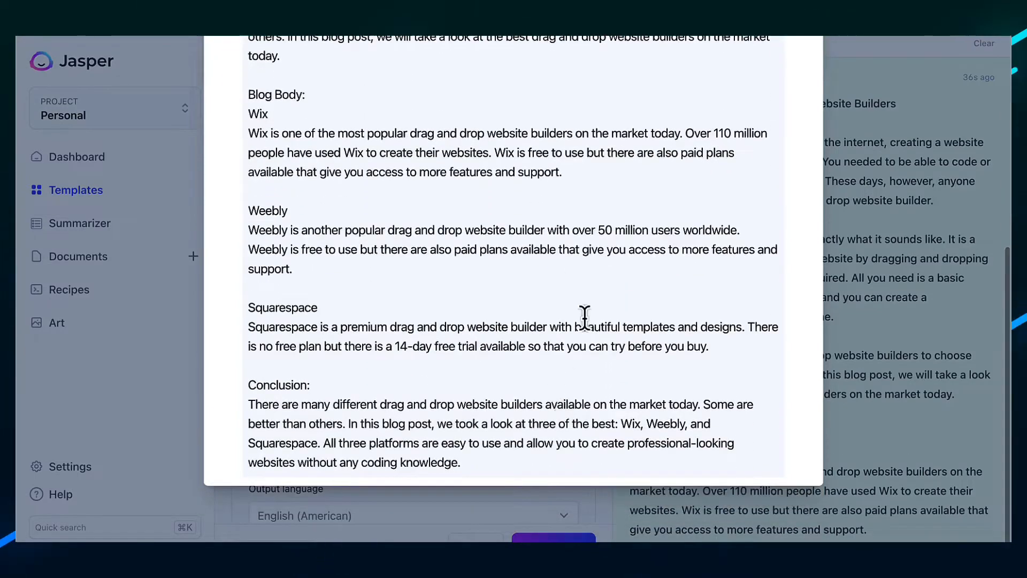
- Open the generated blog post in Docs as an editable document
scroll("up", 3)
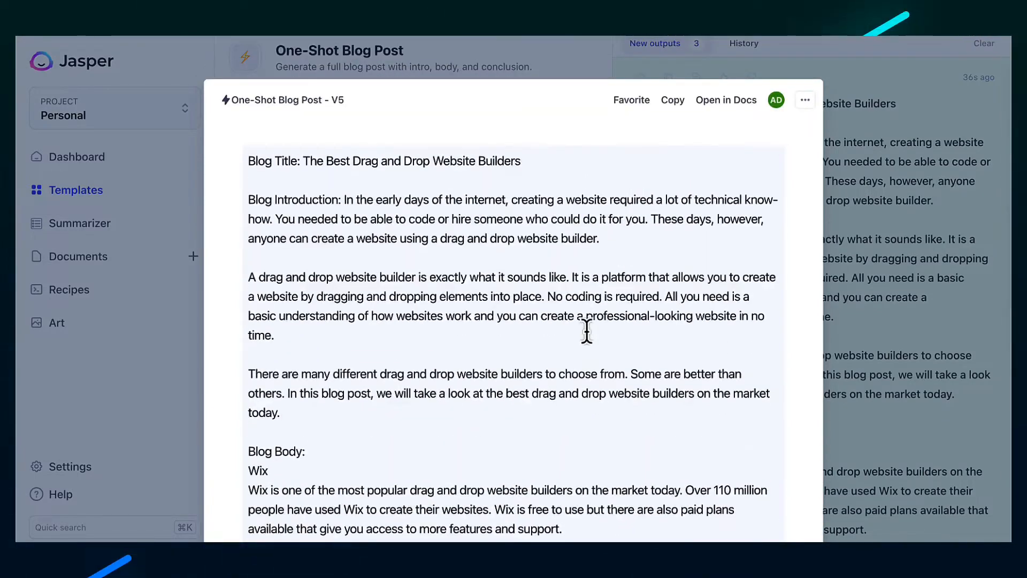
mouse_move(531, 317)
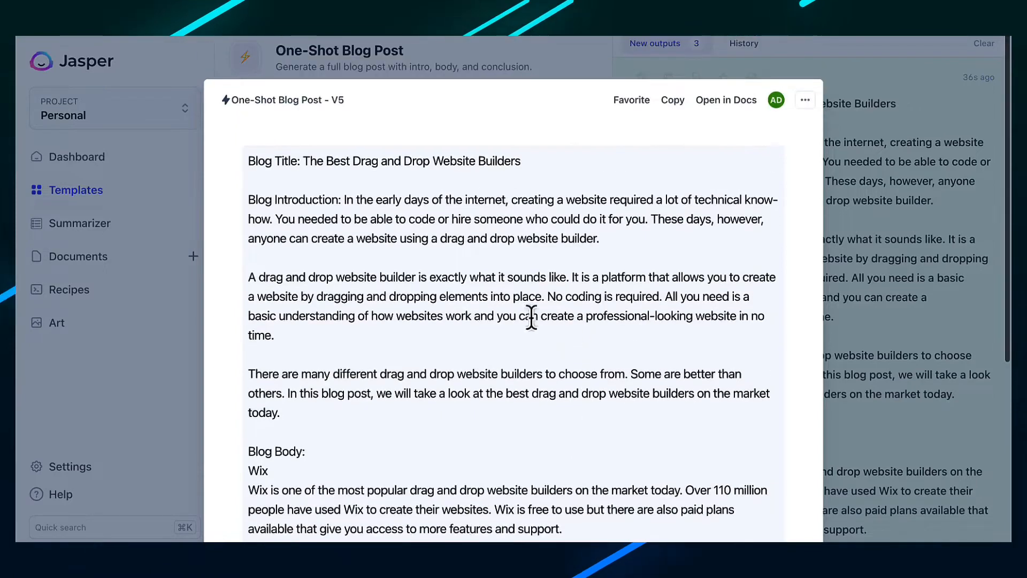
mouse_move(535, 255)
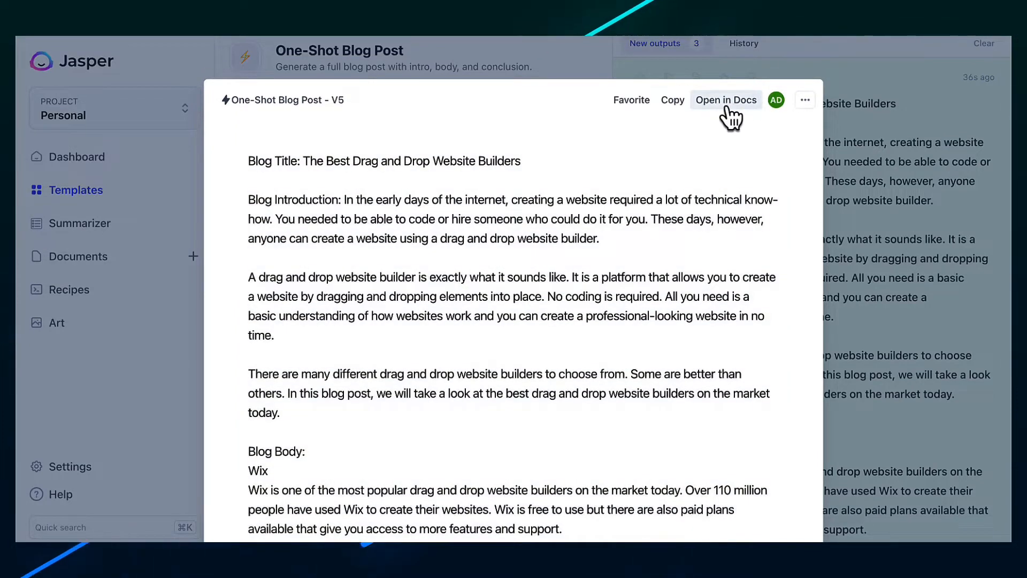
mouse_move(734, 118)
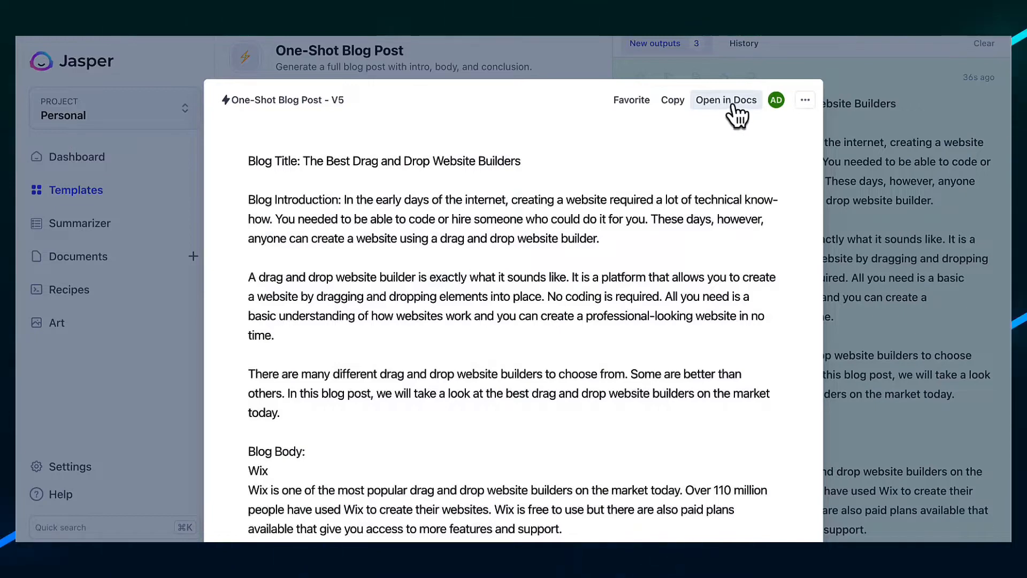
left_click(726, 100)
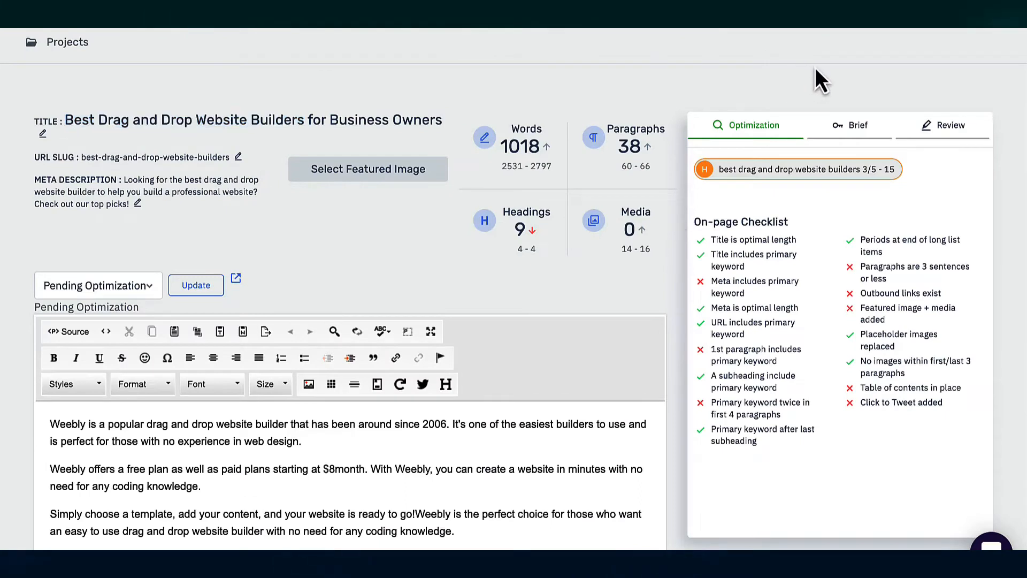
mouse_move(523, 152)
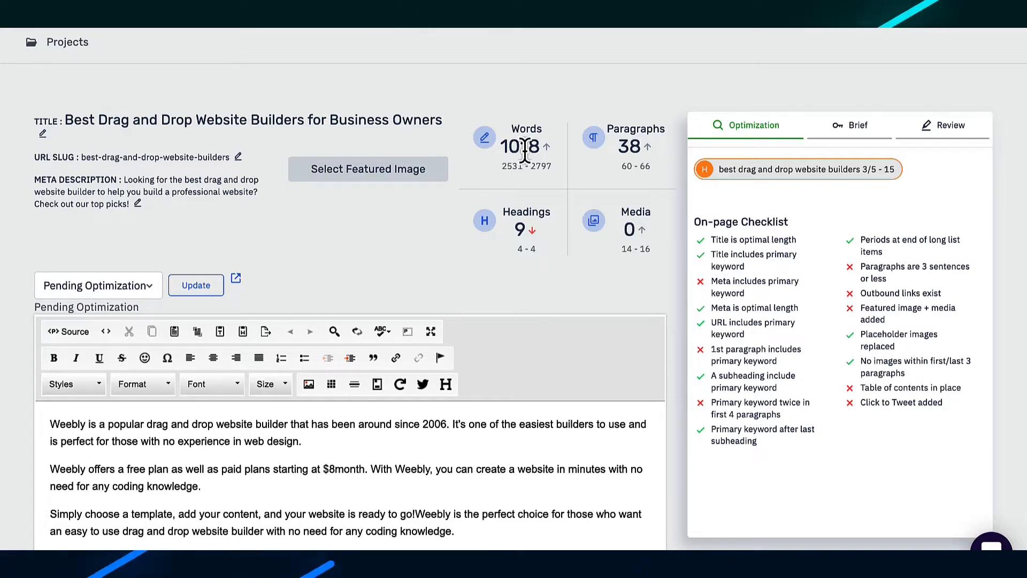
mouse_move(228, 127)
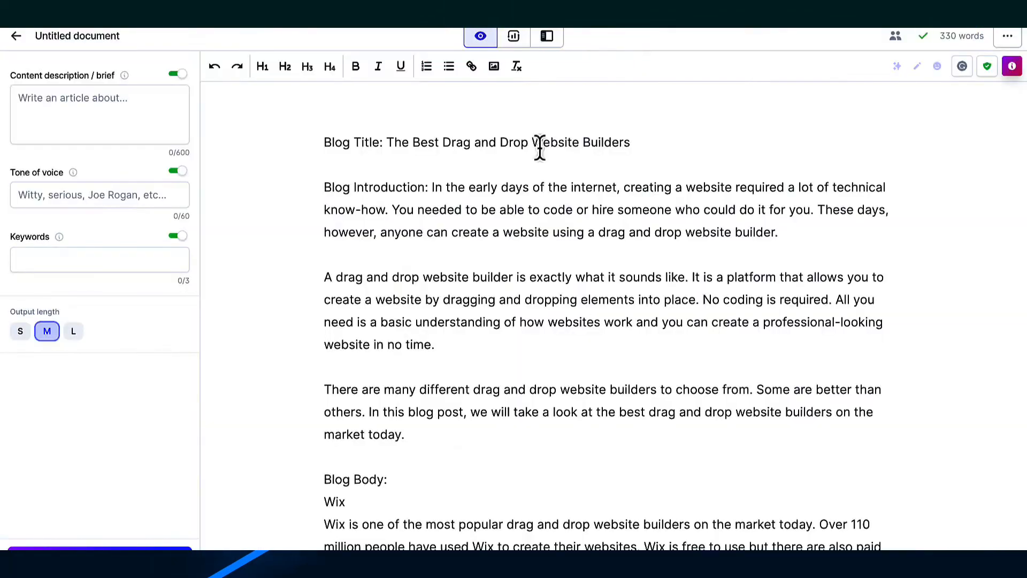
- Run the command 'Write the pros and cons of Wix' below the Wix paragraph and review the result
scroll("down", 3)
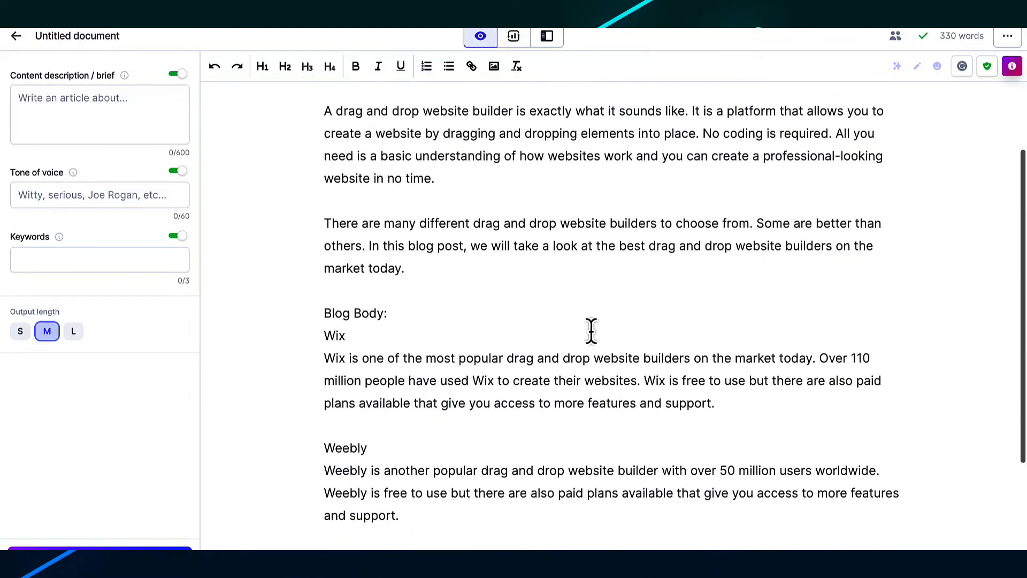
scroll("down", 3)
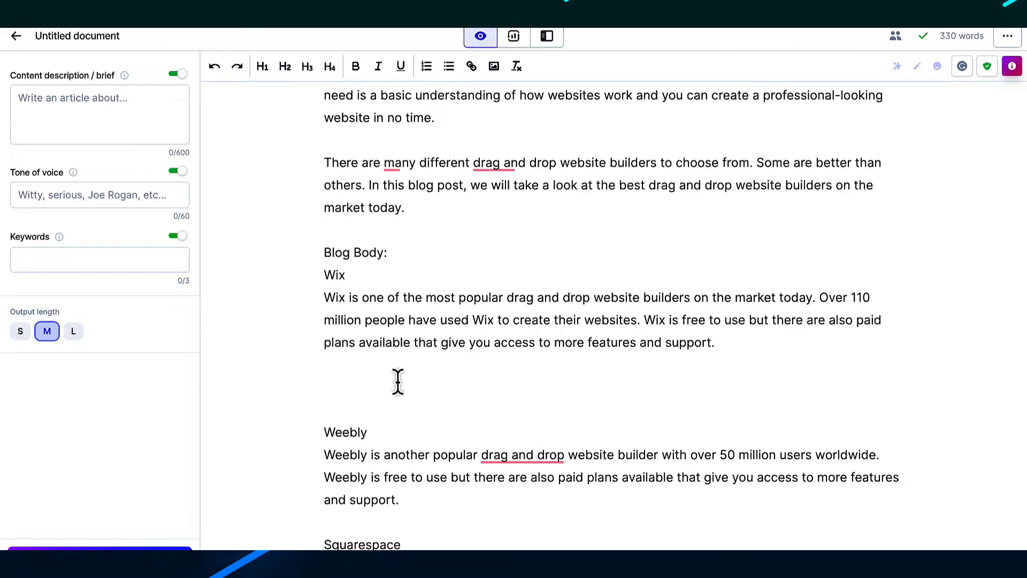
type("Write the pros an")
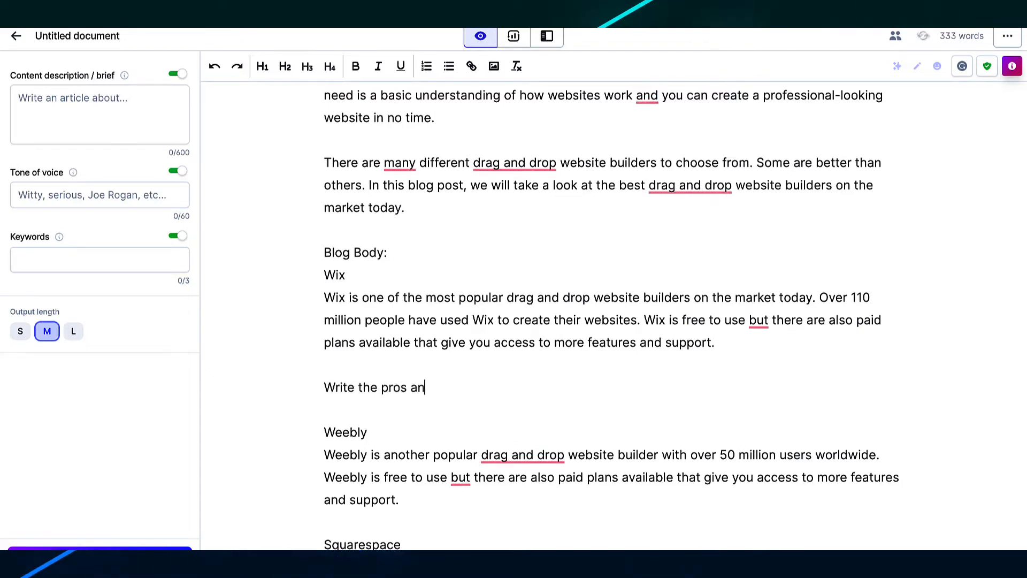
type("d cons of Wix")
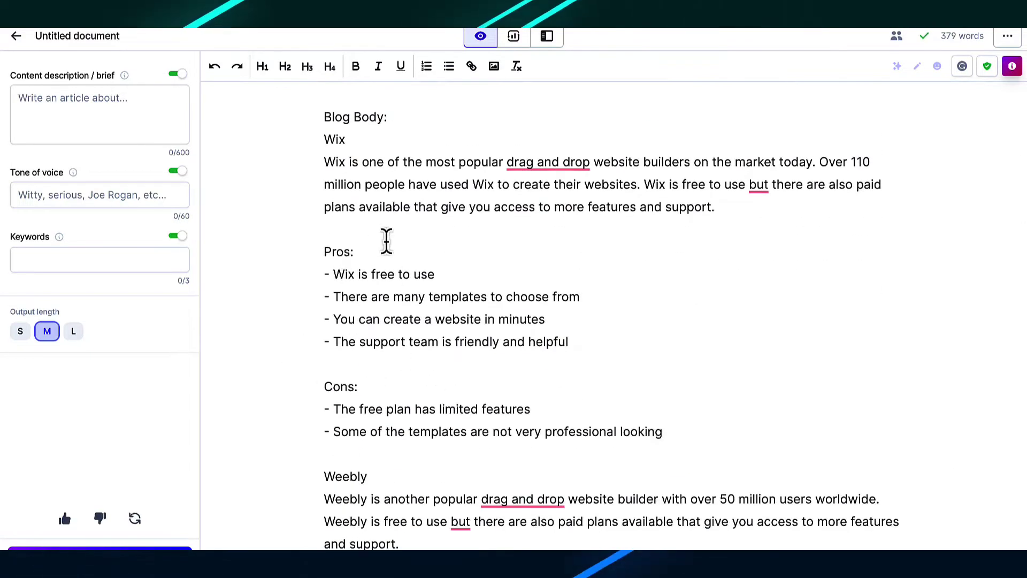
scroll("down", 3)
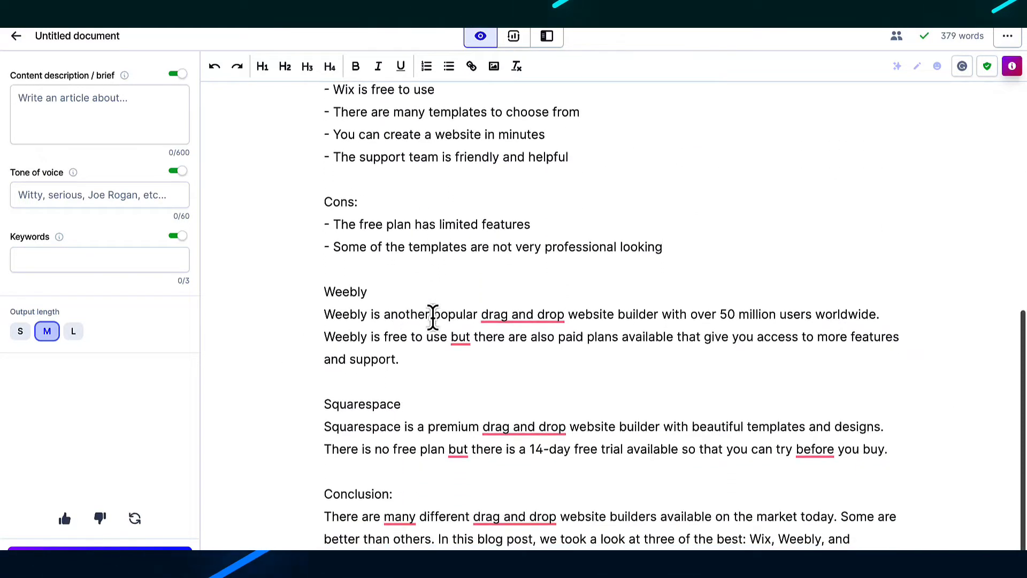
scroll("down", 3)
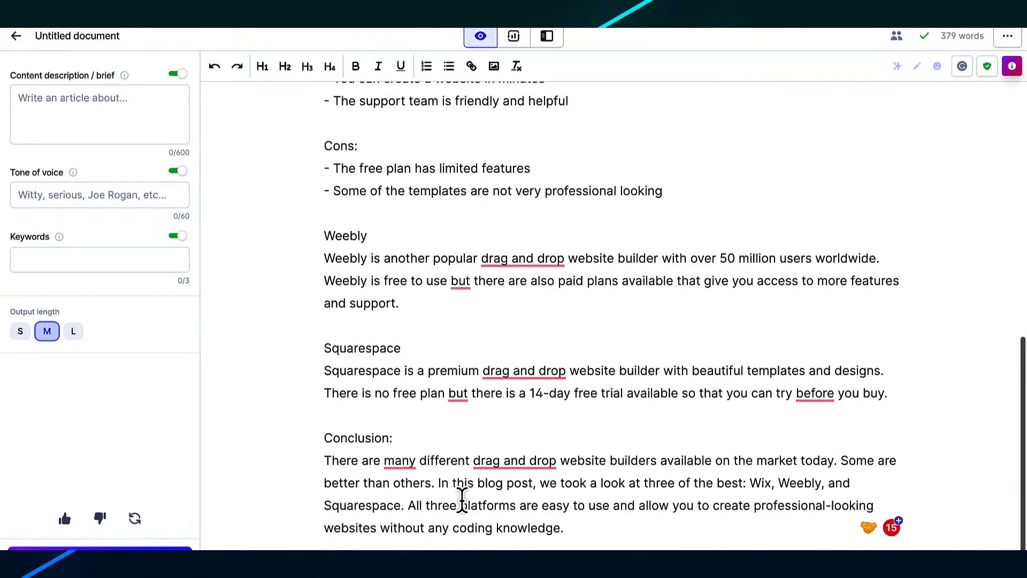
scroll("up", 3)
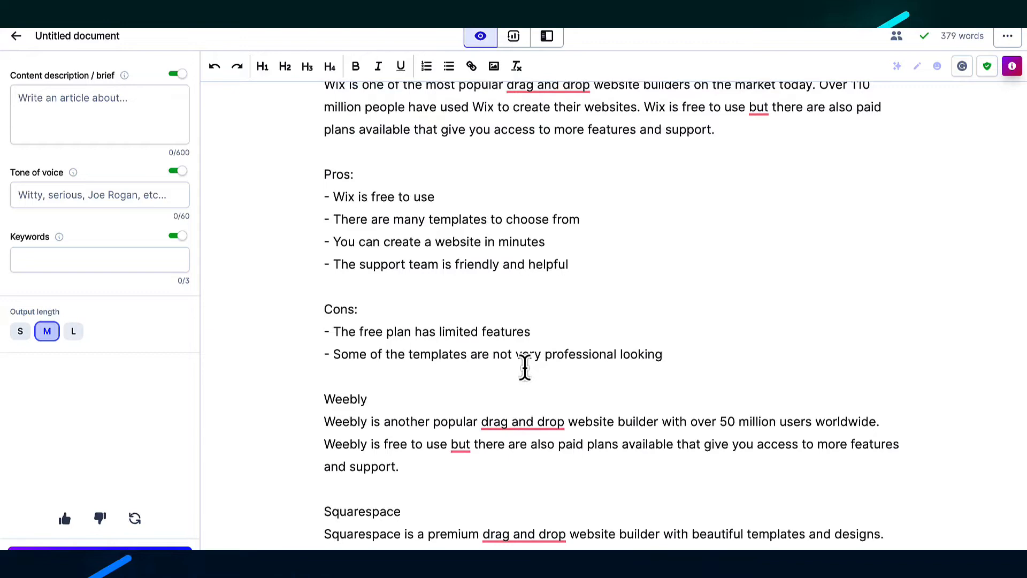
mouse_move(514, 293)
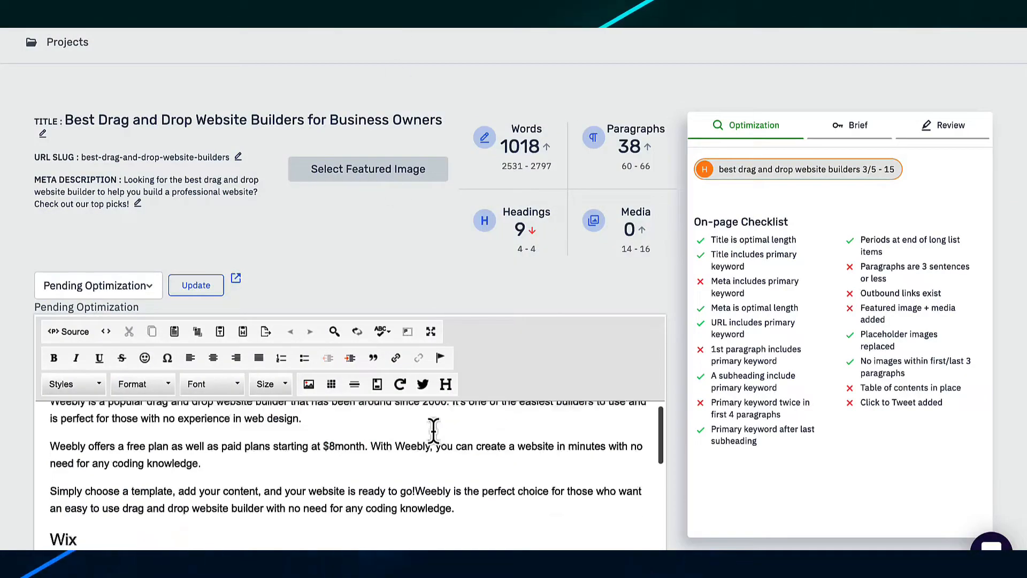
scroll("down", 3)
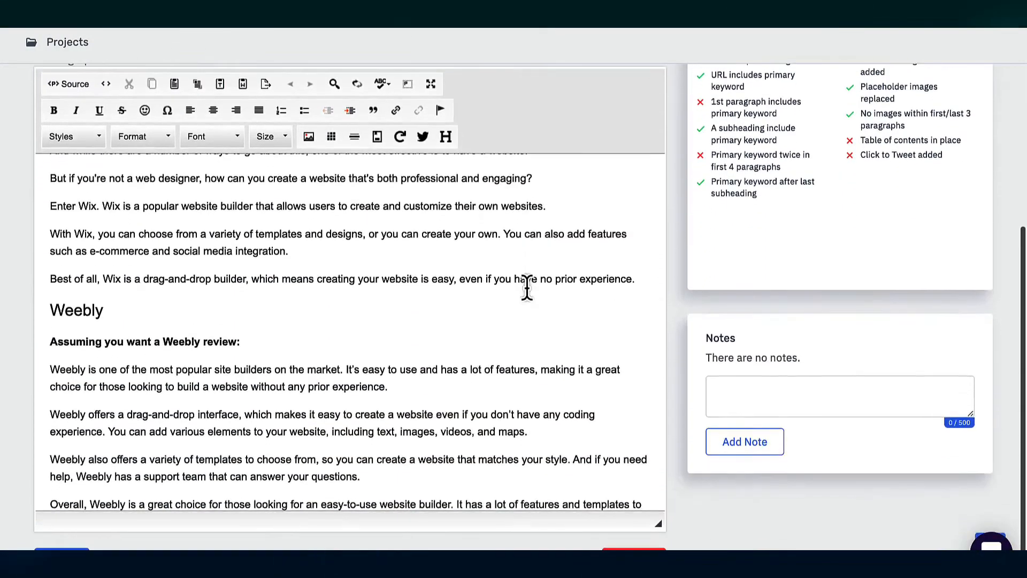
scroll("up", 3)
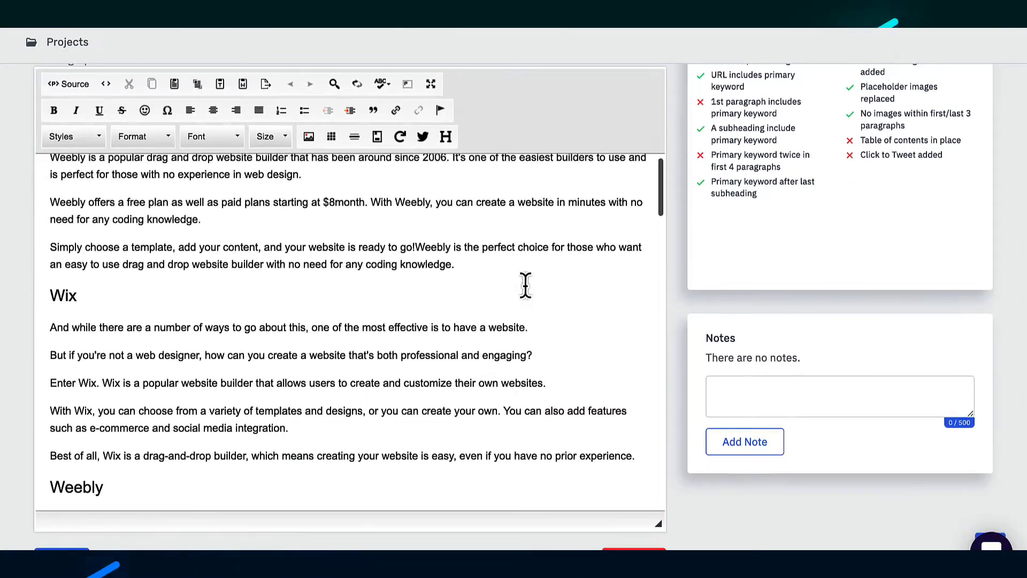
scroll("down", 3)
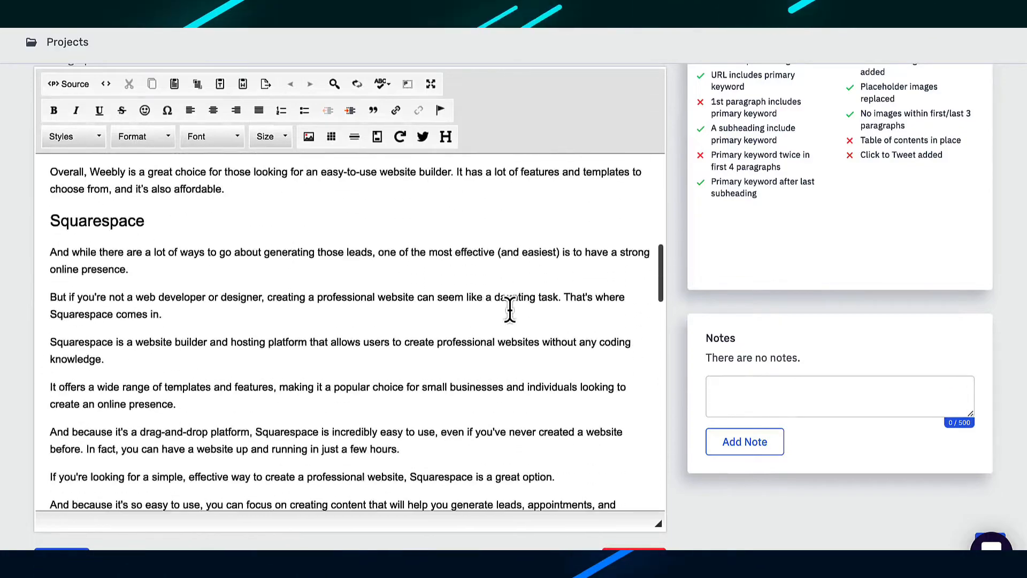
scroll("down", 3)
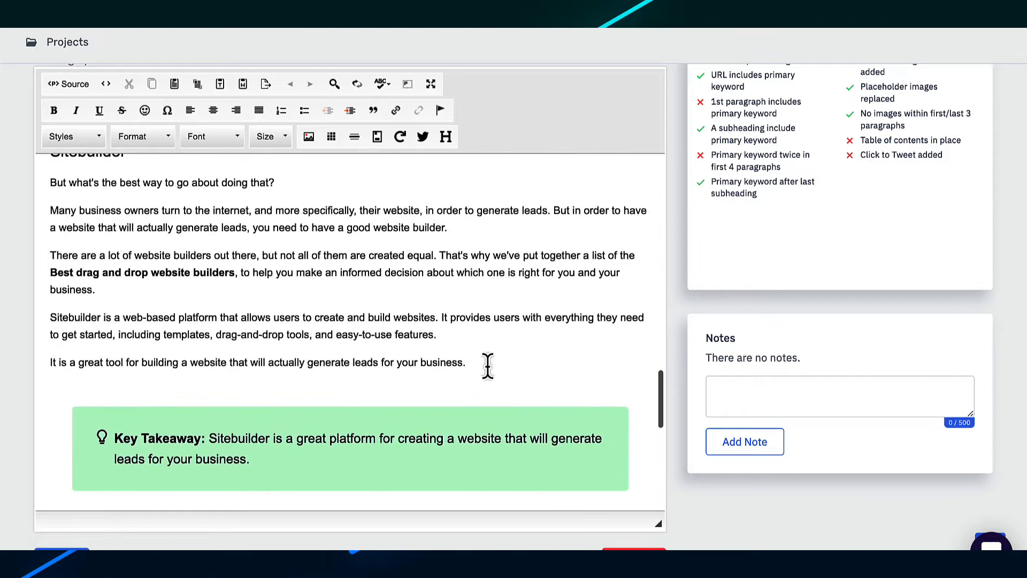
- Add a custom AI-written 'Rocketspark' heading with context after the Sitebuilder paragraph
left_click(462, 363)
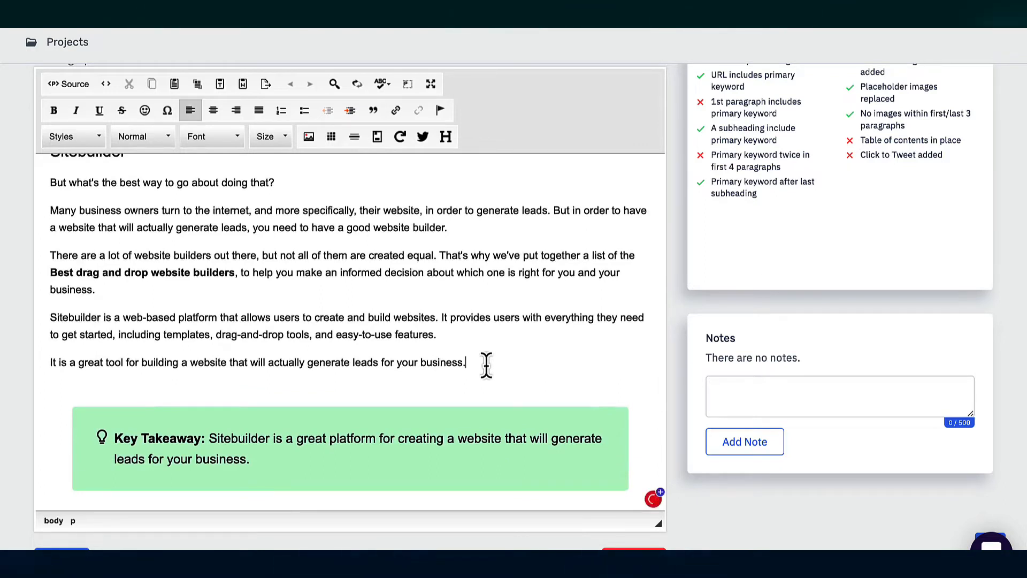
type("Rod")
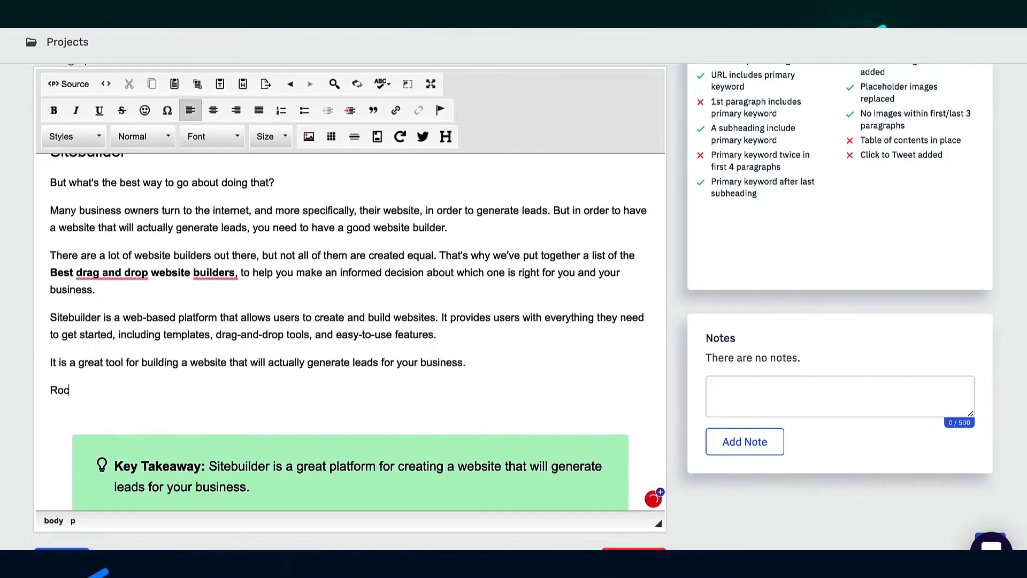
type("ketspark")
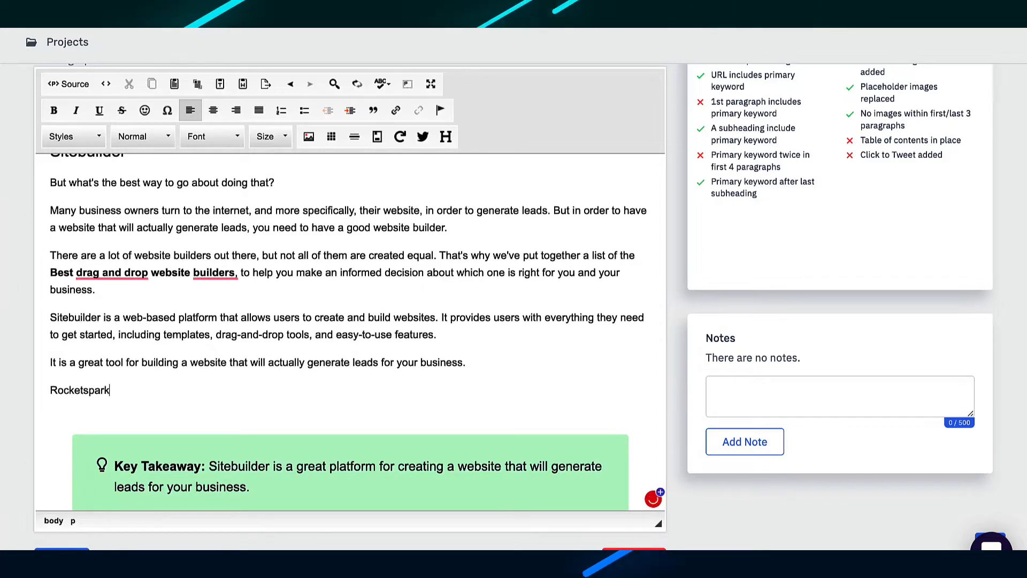
mouse_move(97, 392)
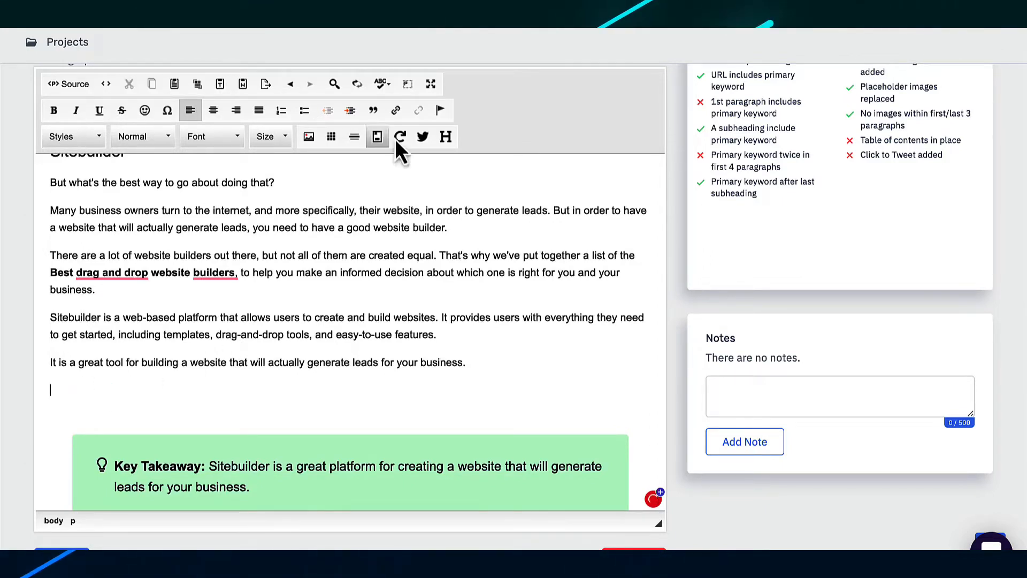
mouse_move(445, 136)
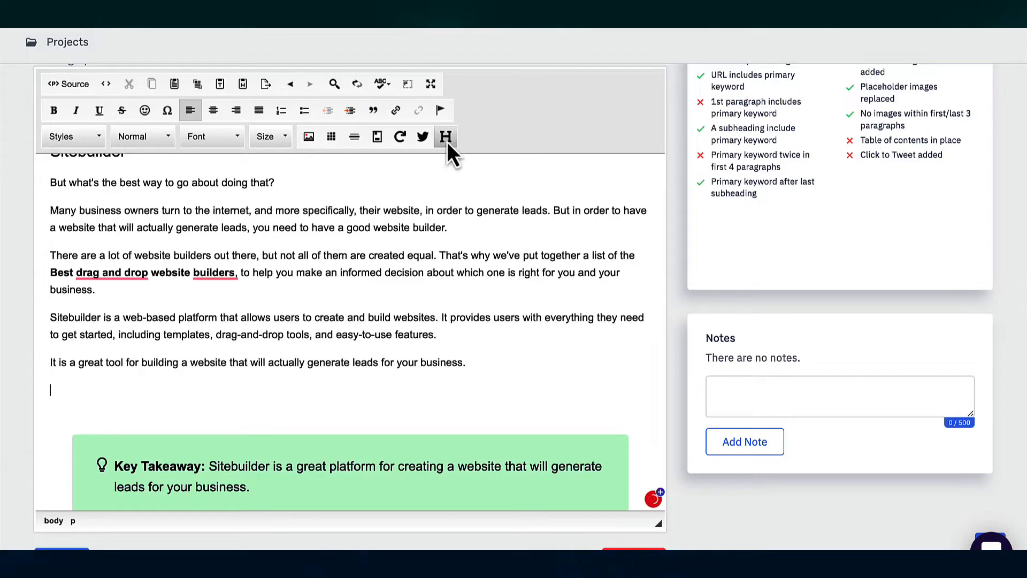
left_click(445, 136)
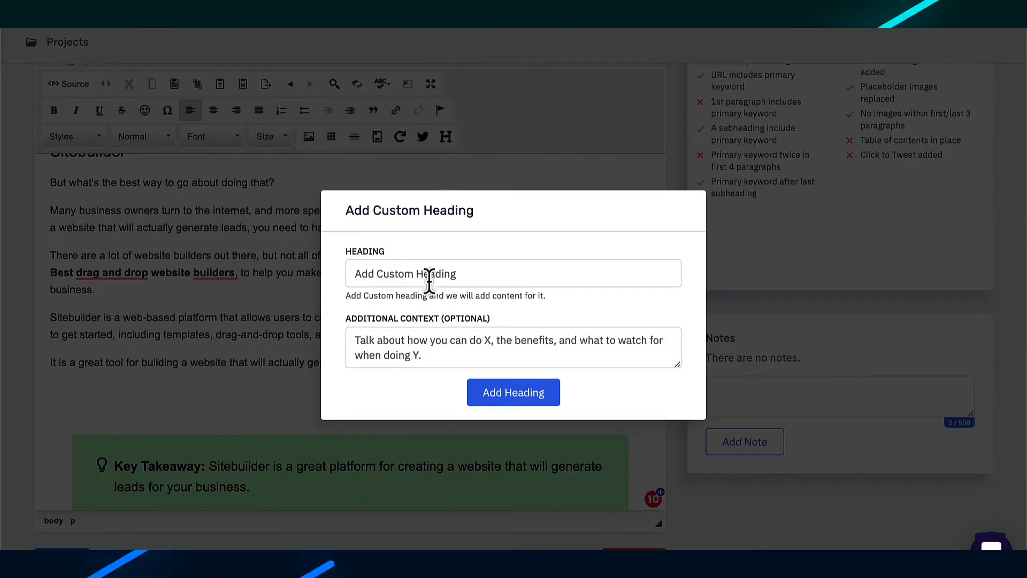
type("Rocketspark")
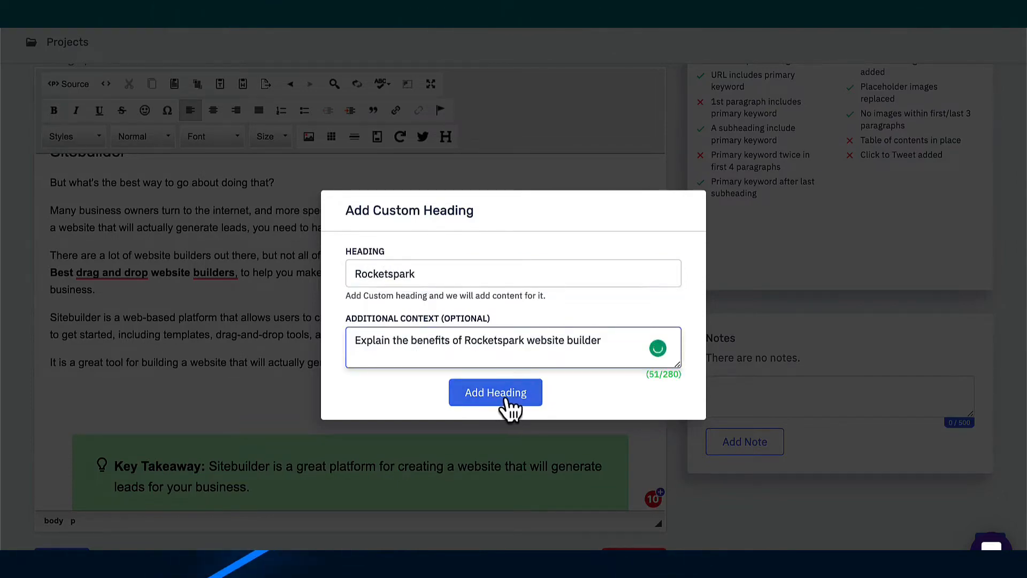
left_click(496, 392)
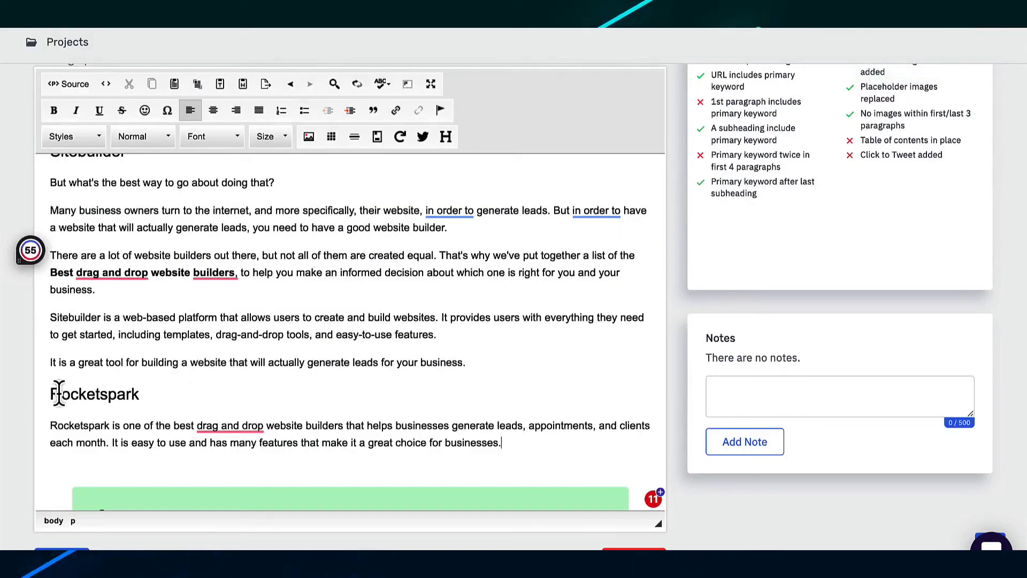
mouse_move(155, 400)
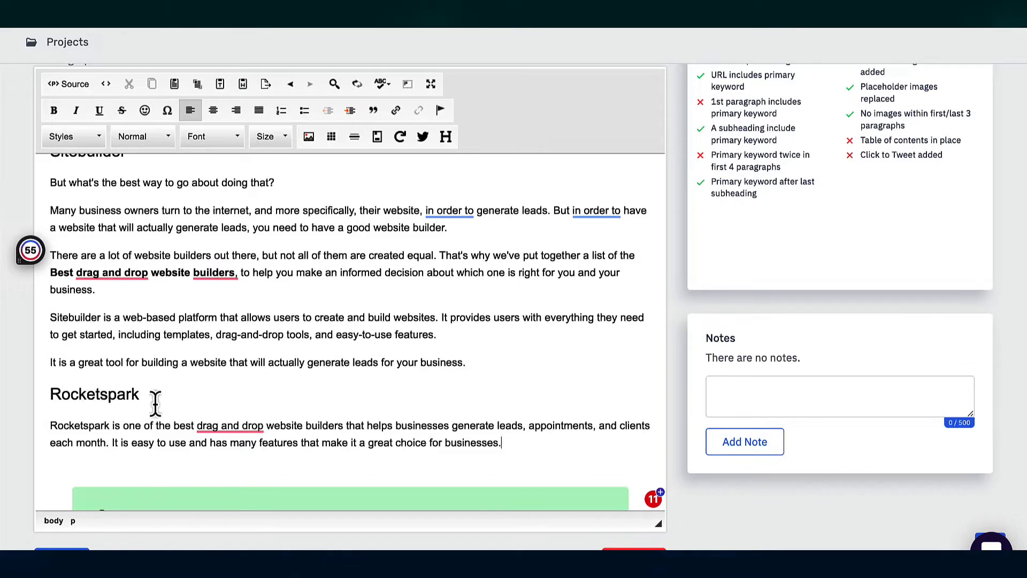
scroll("down", 3)
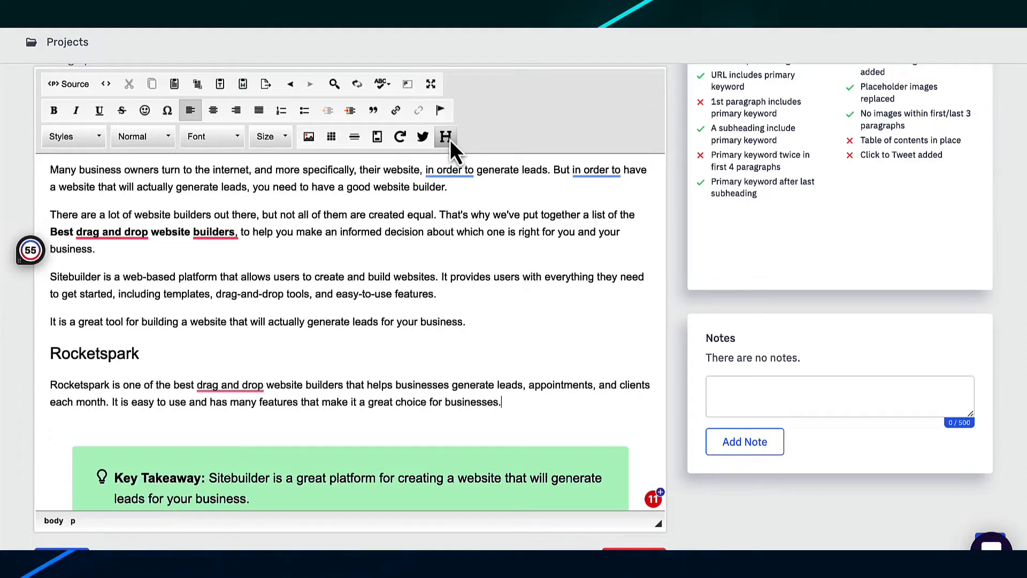
mouse_move(476, 290)
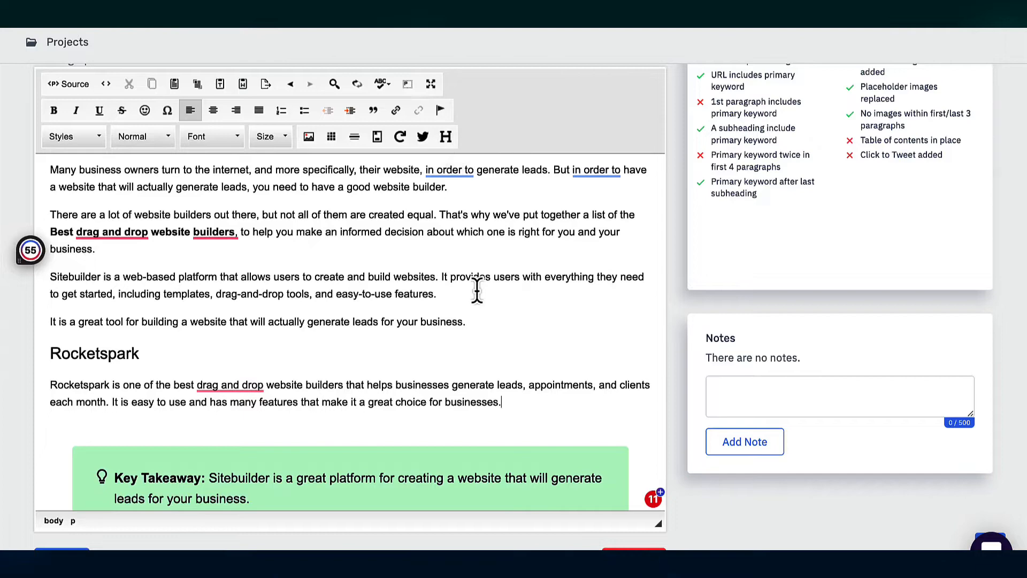
scroll("down", 3)
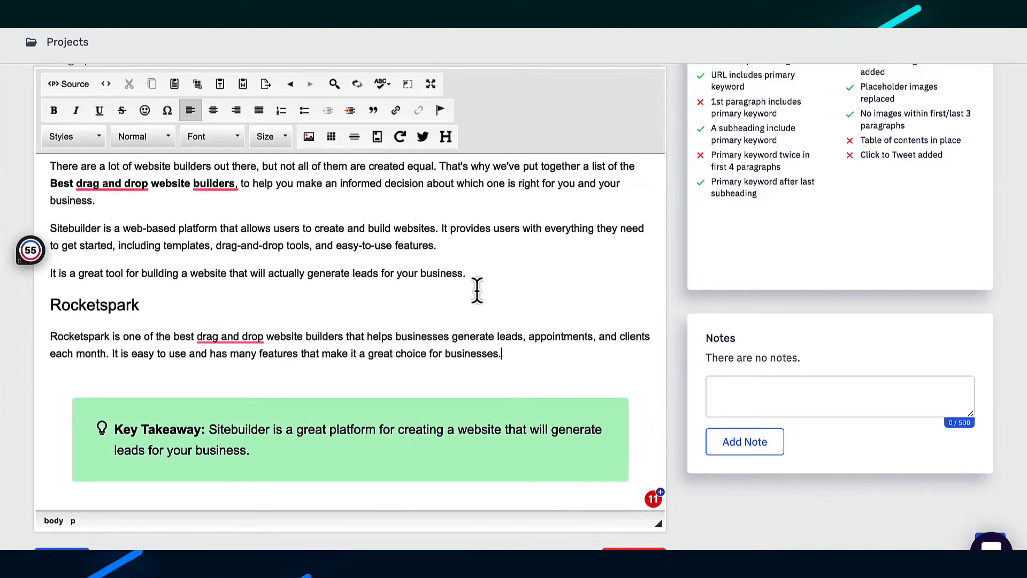
scroll("down", 3)
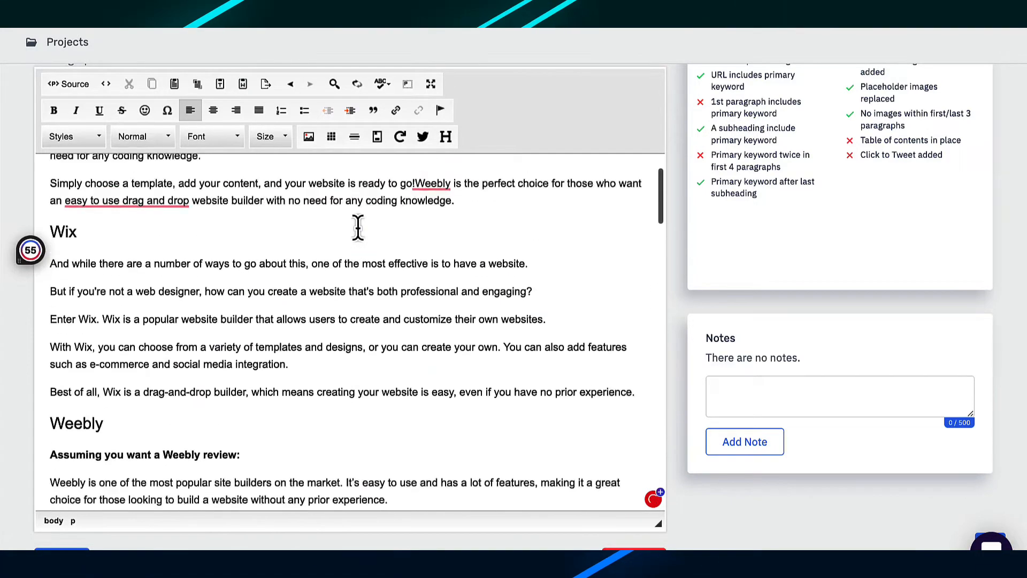
scroll("down", 3)
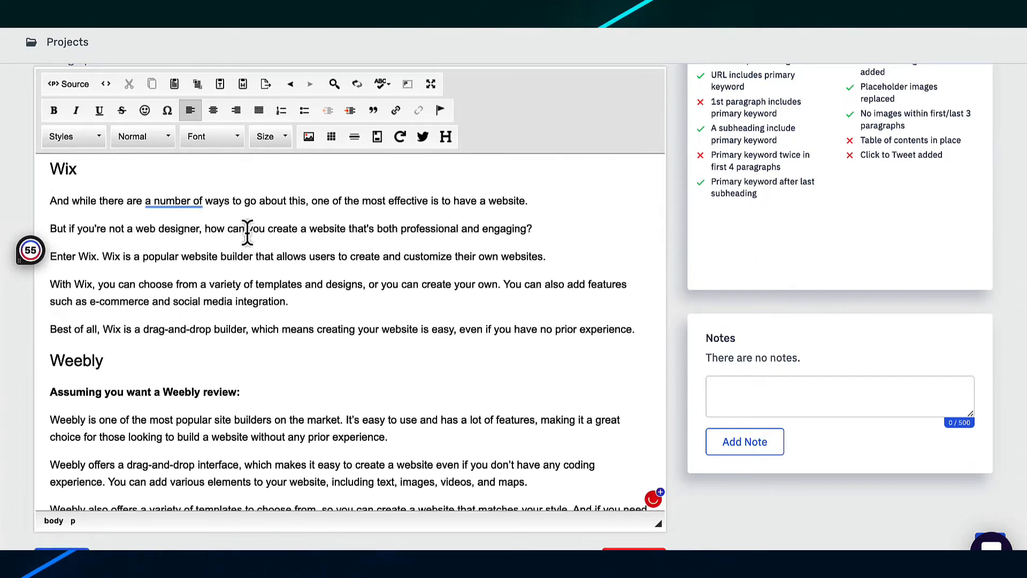
mouse_move(492, 209)
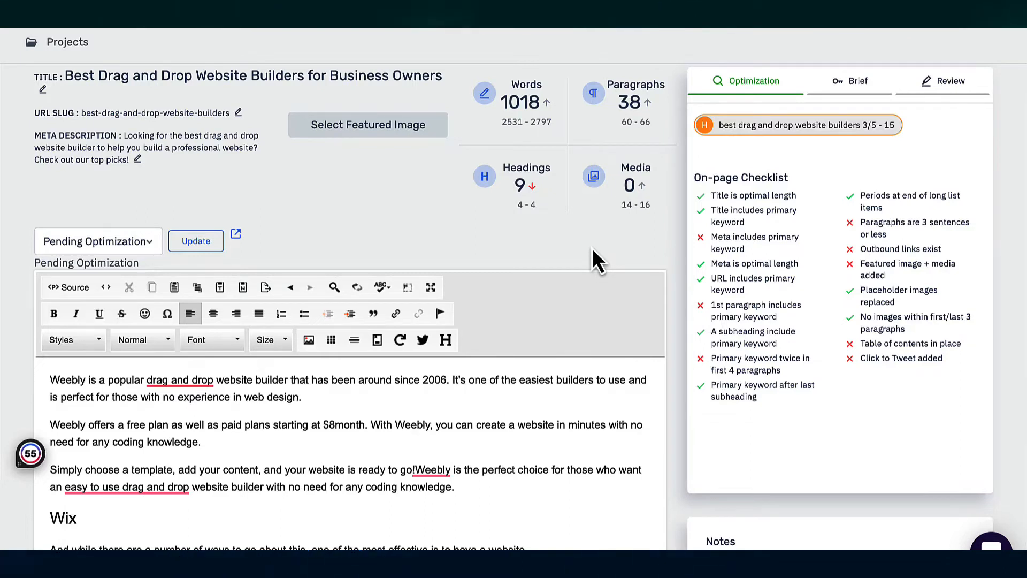
mouse_move(744, 115)
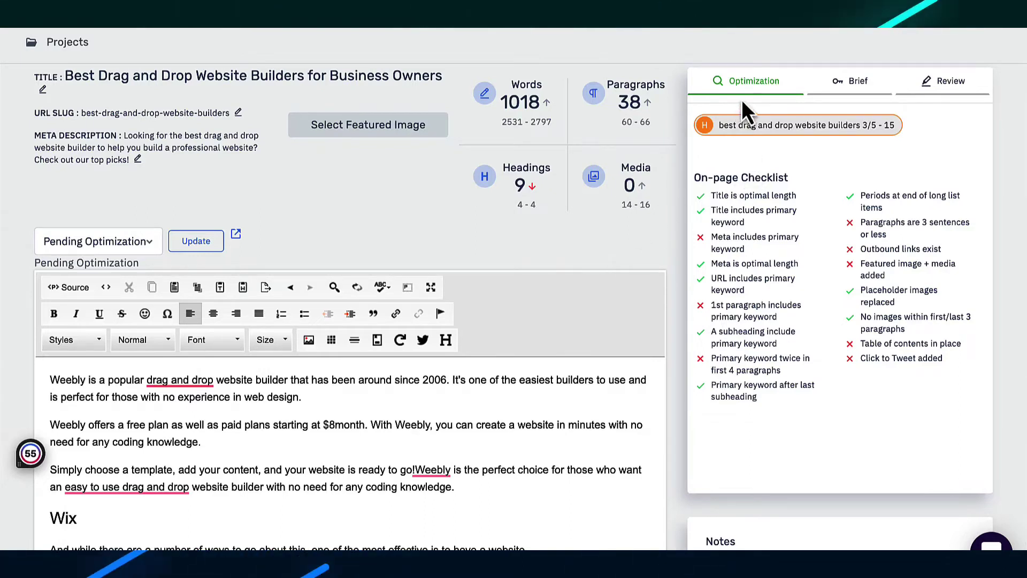
mouse_move(720, 226)
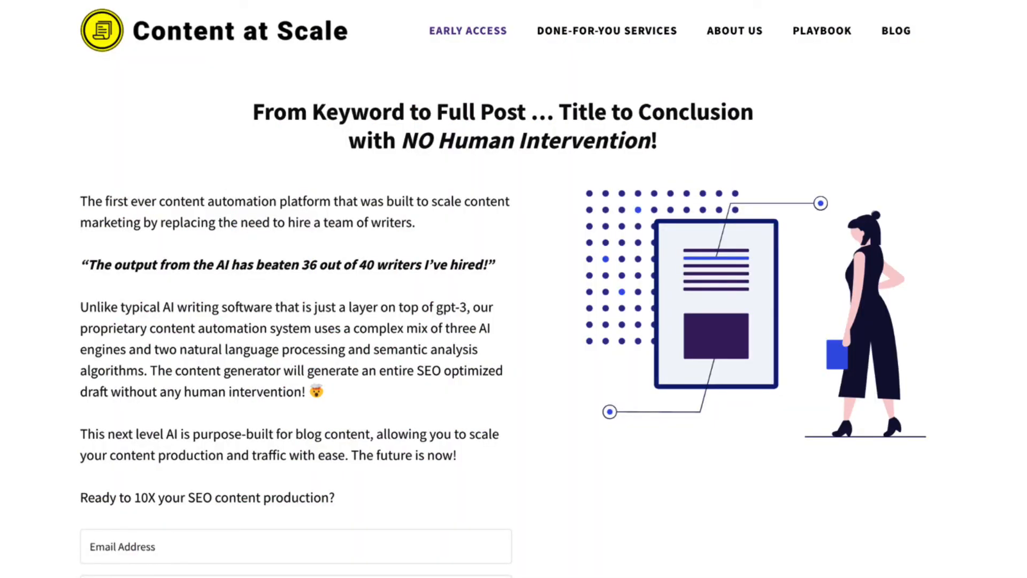
- Scroll through the homepage's features, challenges, audiences and FAQ sections and back up
scroll("down", 3)
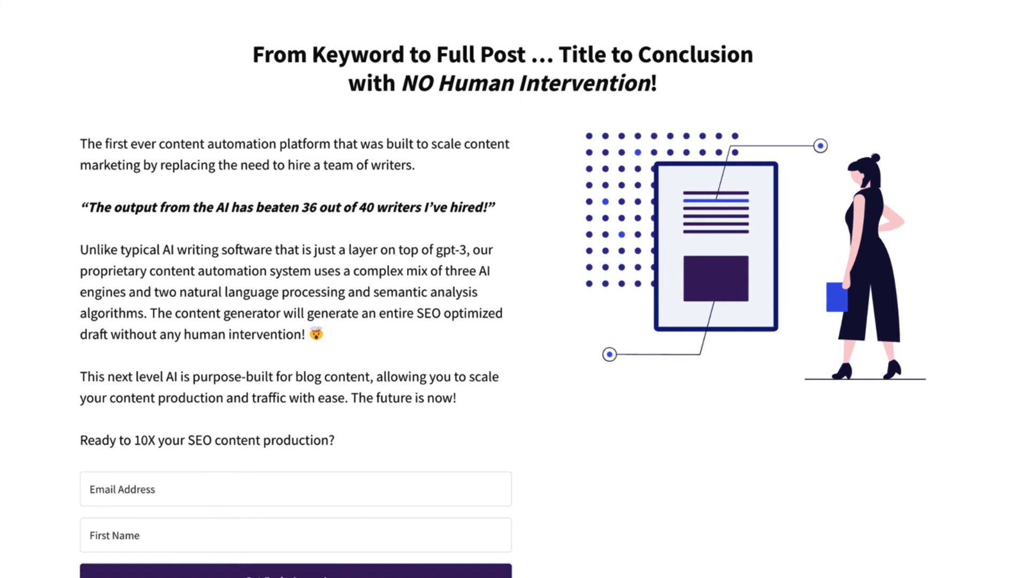
scroll("down", 3)
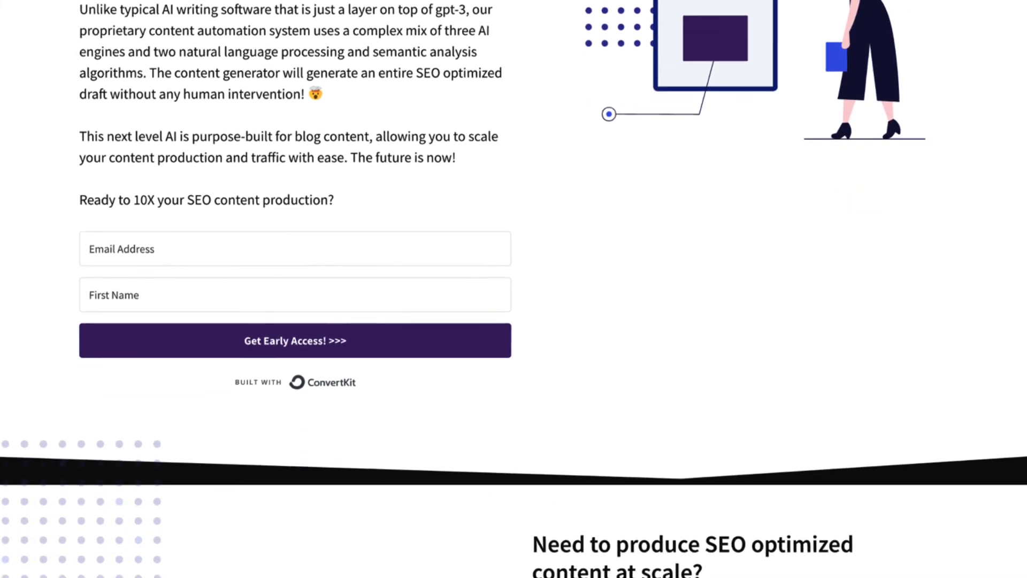
scroll("down", 3)
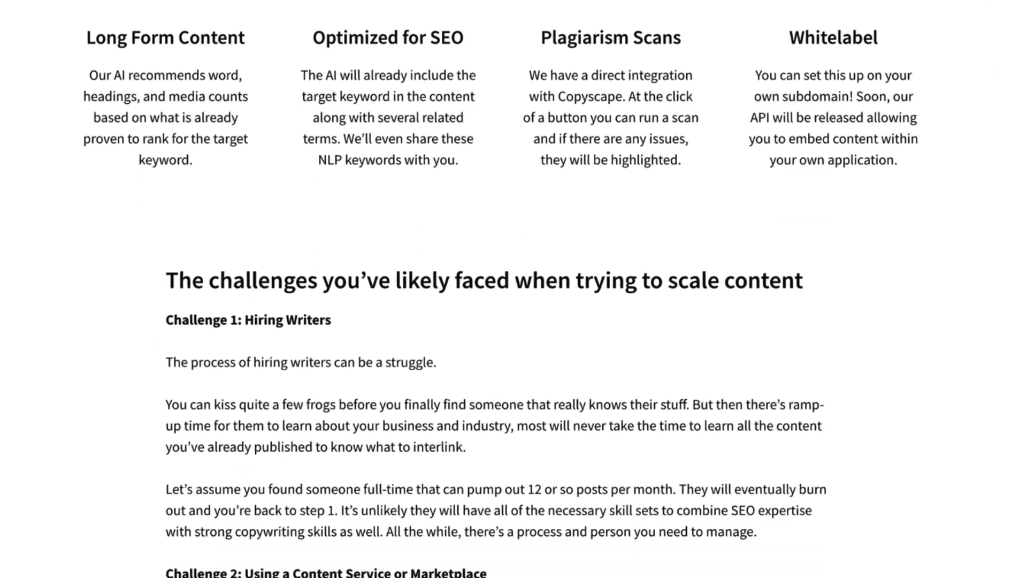
scroll("down", 3)
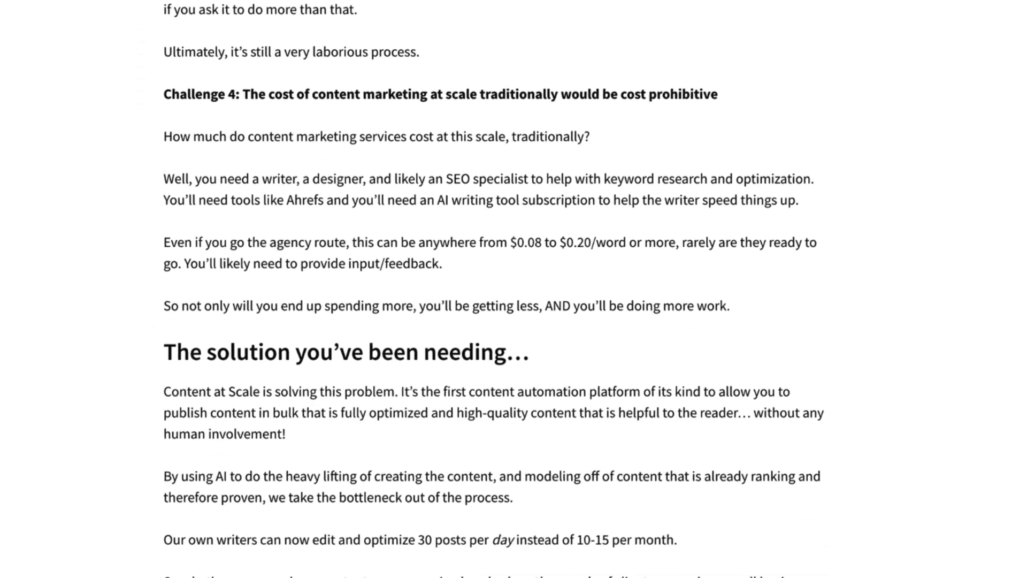
scroll("down", 3)
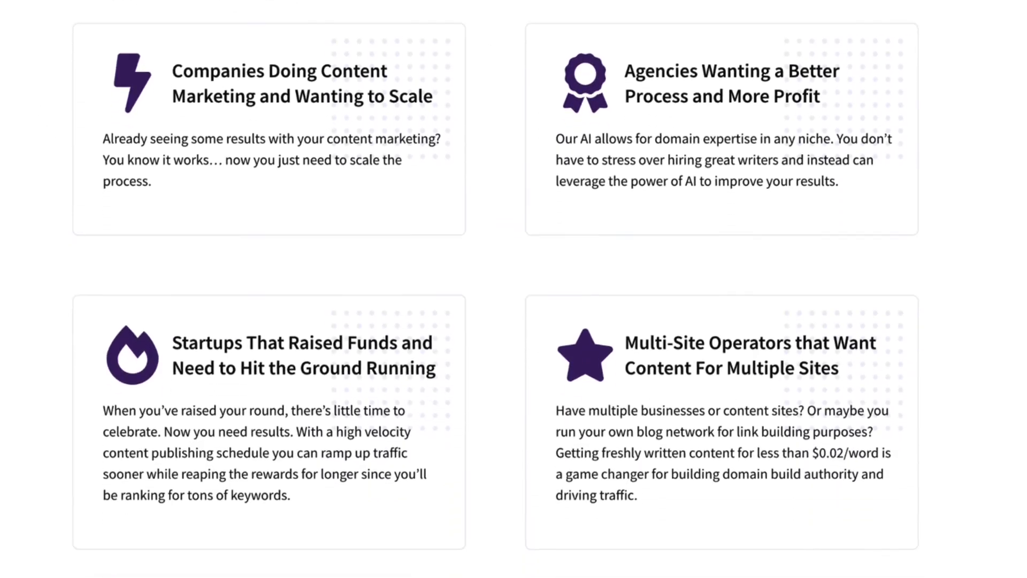
scroll("down", 3)
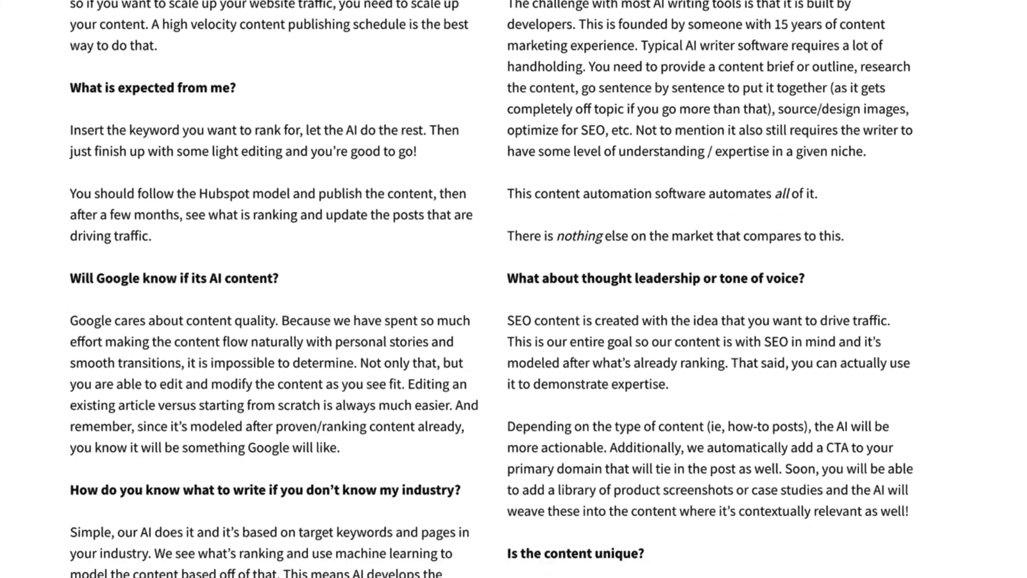
scroll("down", 3)
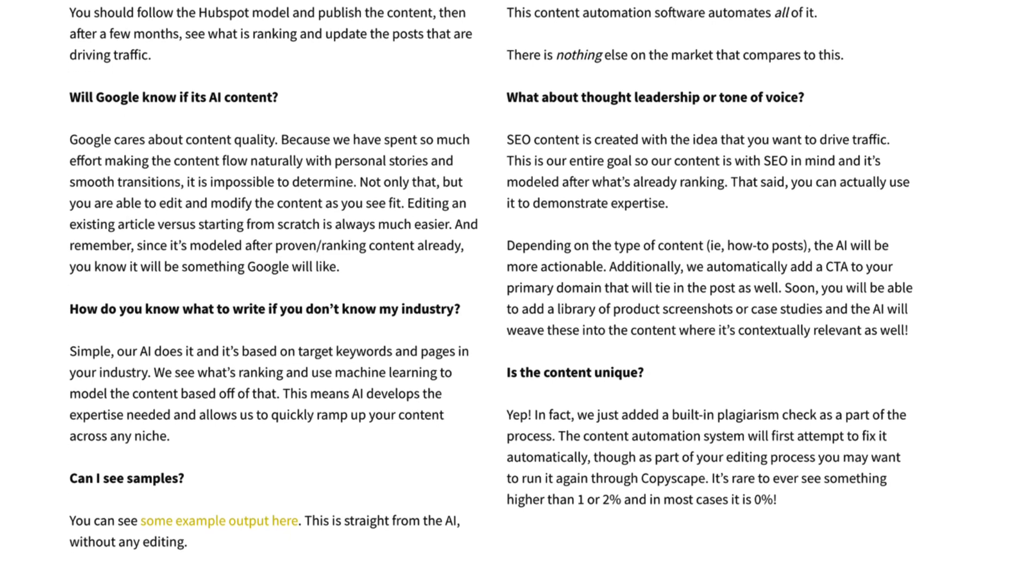
scroll("up", 3)
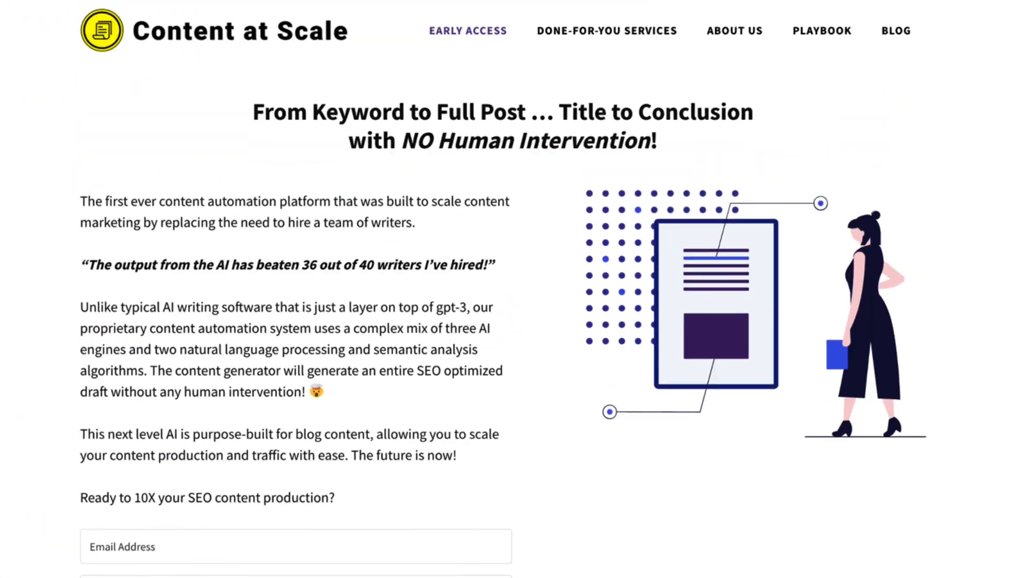